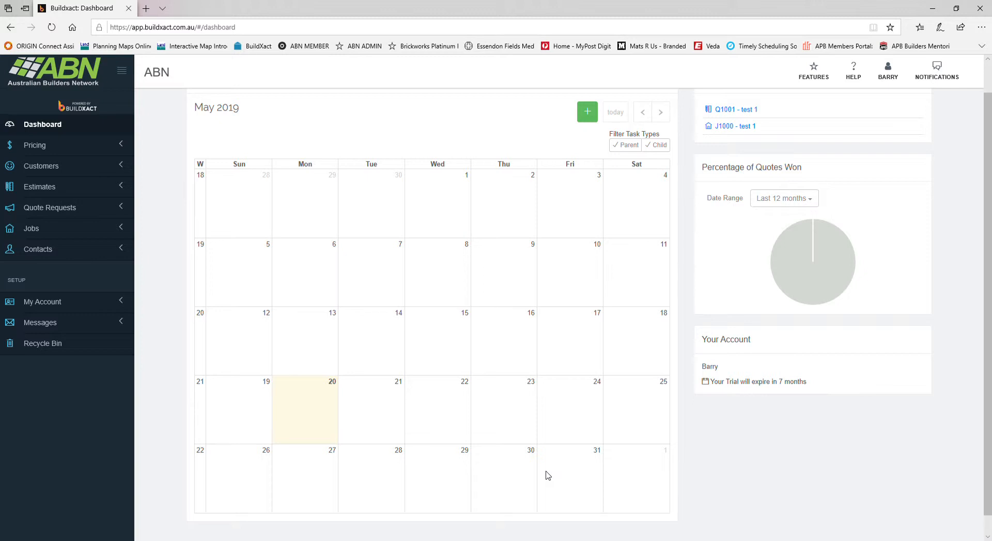
{"action": "mouse_move", "coordinate": [489, 459]}
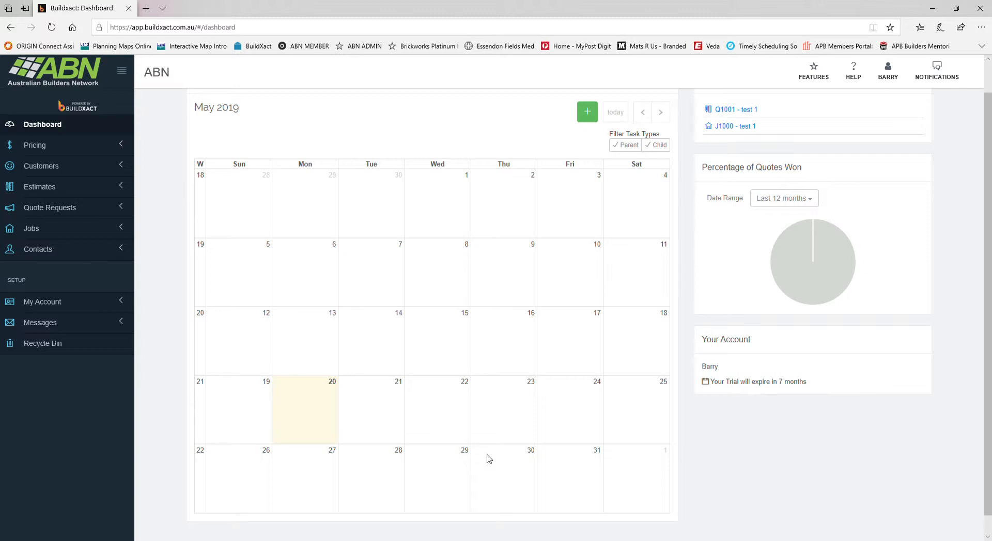
{"action": "mouse_move", "coordinate": [450, 164]}
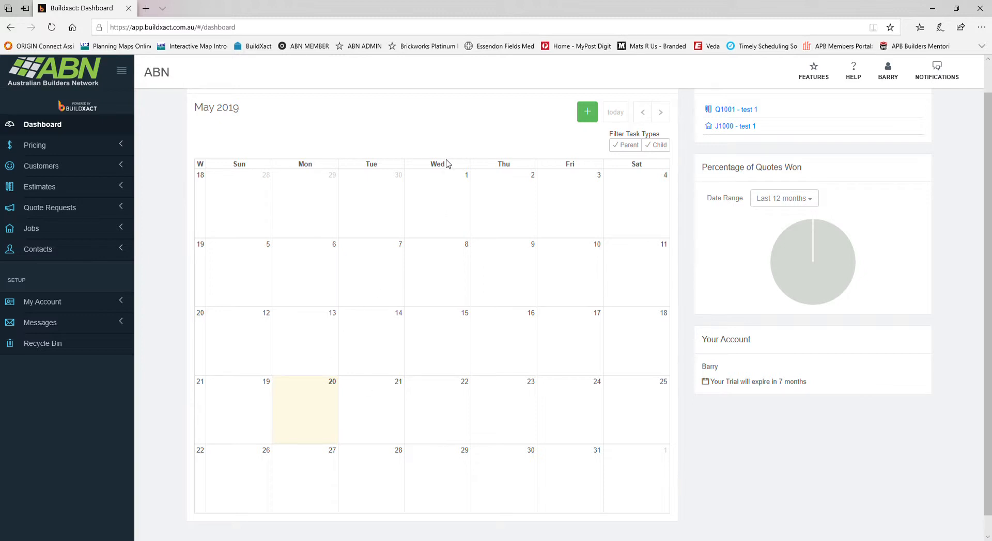
{"action": "mouse_move", "coordinate": [380, 316]}
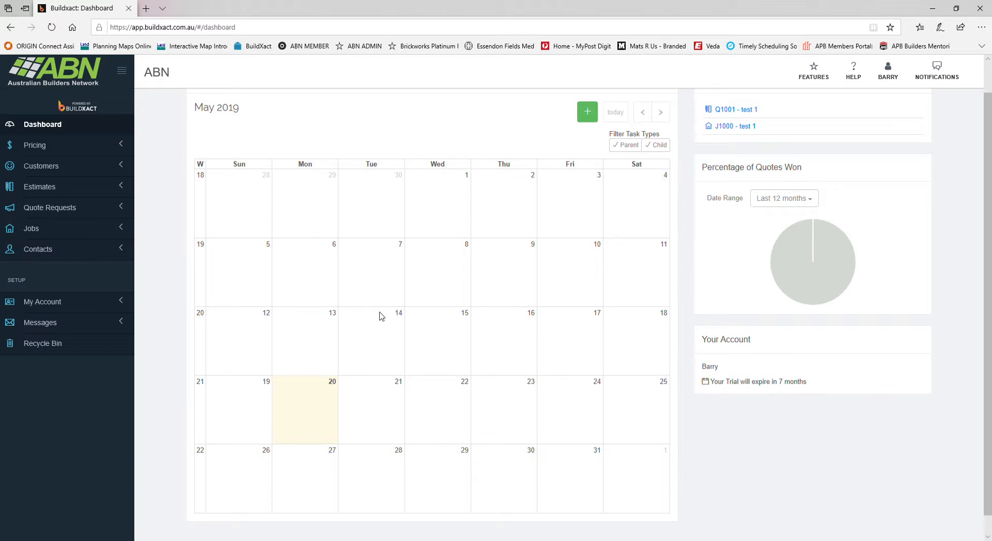
{"action": "mouse_move", "coordinate": [108, 206]}
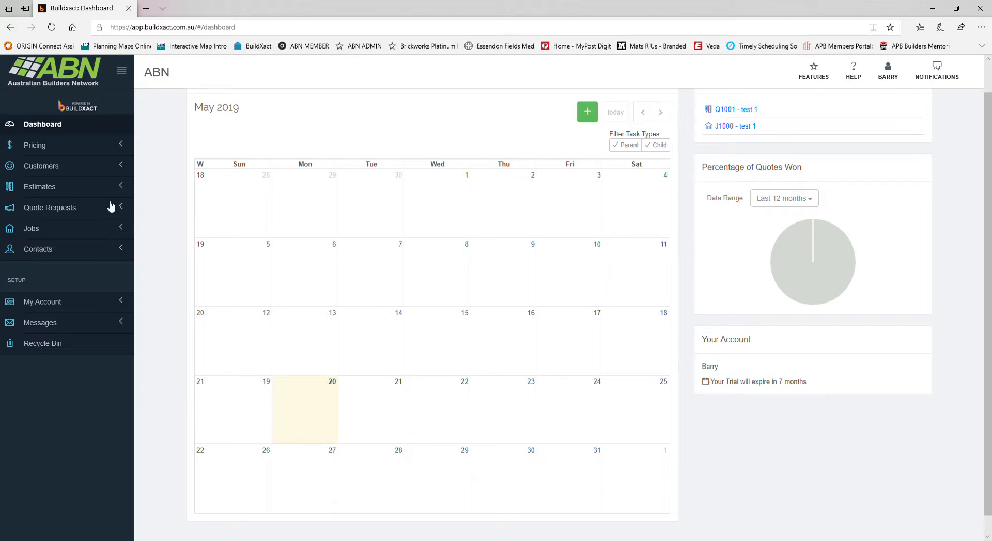
Open estimate Q1001 – test 1 from the All estimates list
{"action": "left_click", "coordinate": [39, 186]}
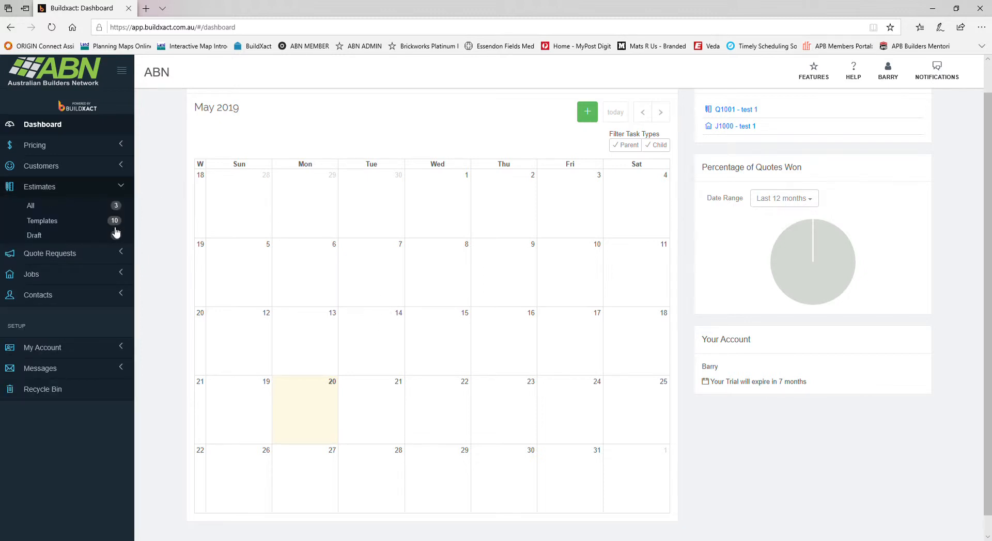
{"action": "left_click", "coordinate": [31, 205]}
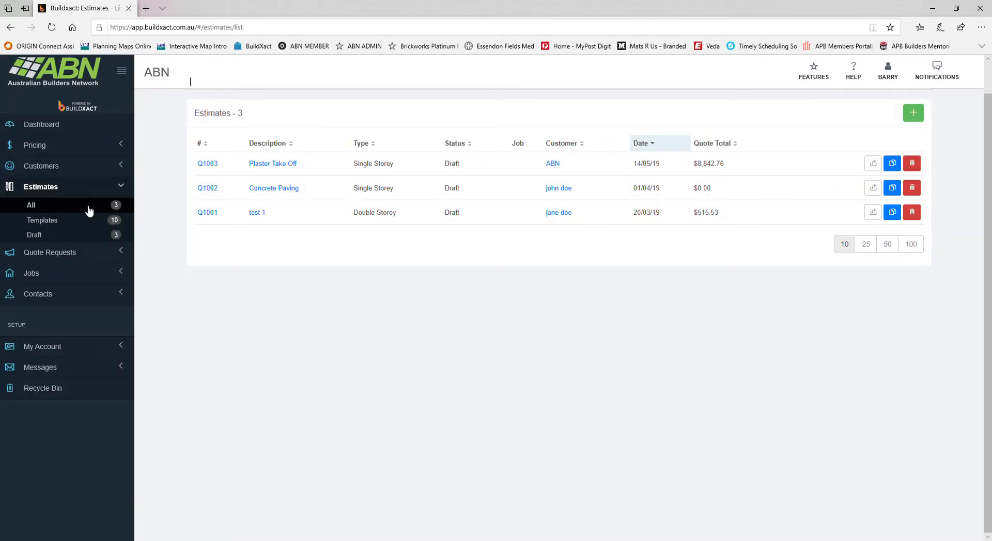
{"action": "mouse_move", "coordinate": [264, 239]}
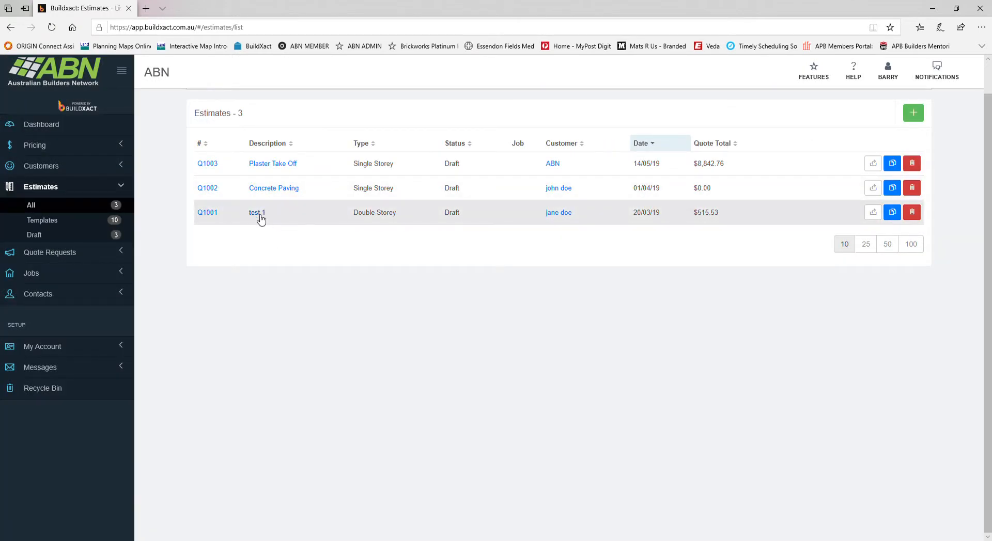
{"action": "left_click", "coordinate": [256, 212]}
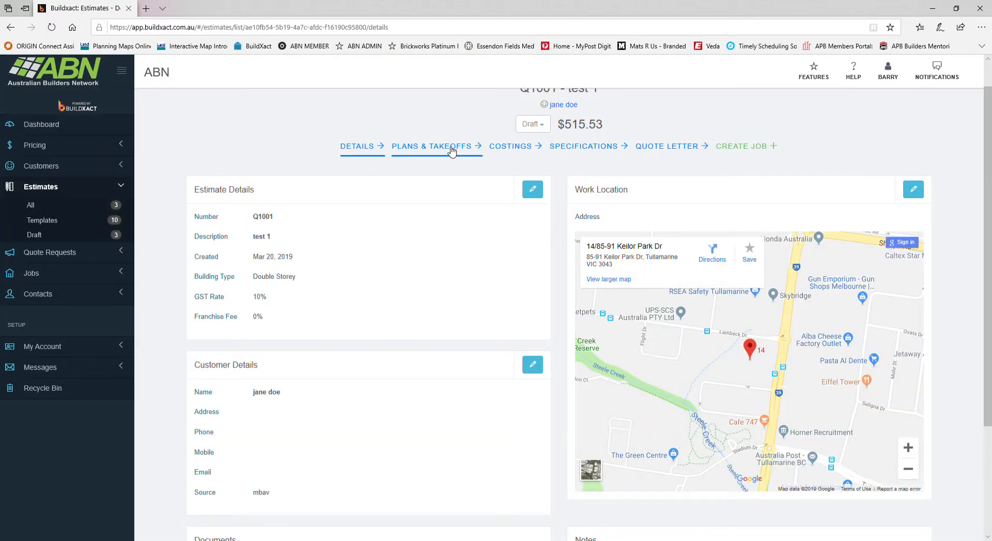
Show the Plans & Takeoffs page with its six existing take-offs
{"action": "left_click", "coordinate": [431, 146]}
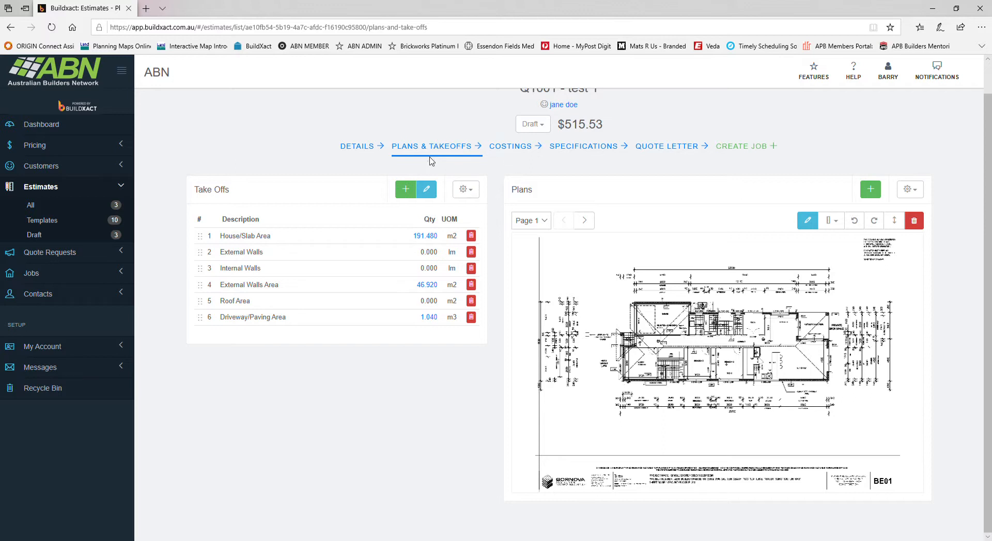
{"action": "mouse_move", "coordinate": [433, 165]}
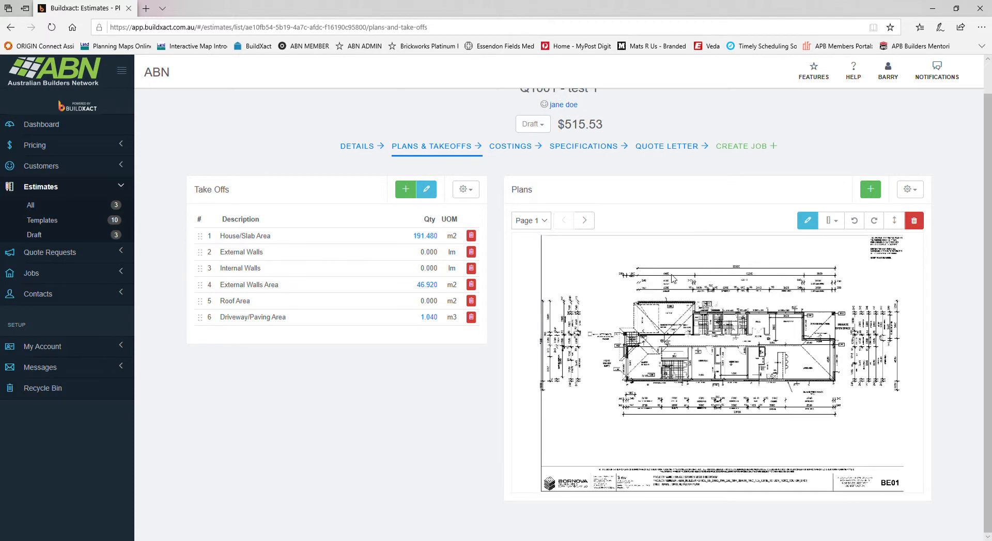
{"action": "mouse_move", "coordinate": [846, 415]}
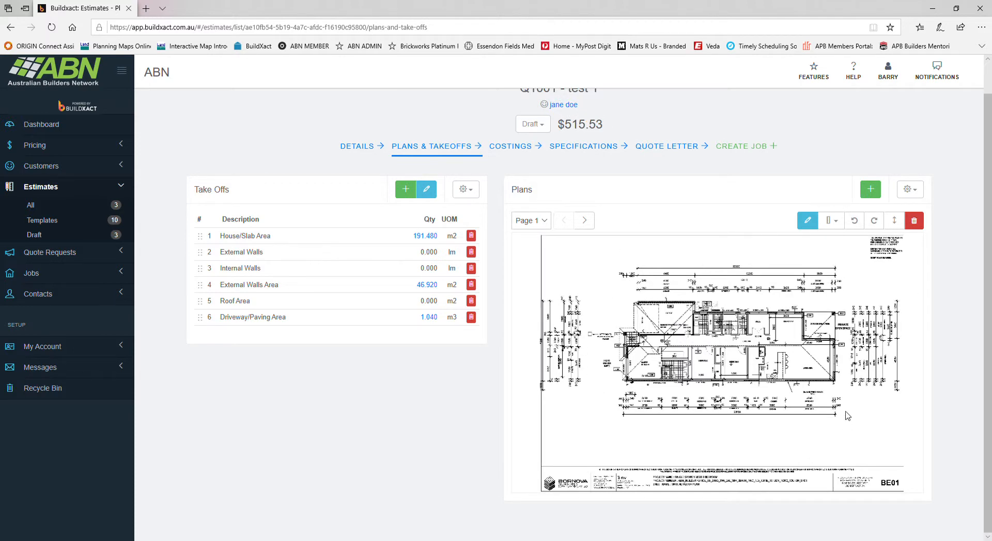
{"action": "mouse_move", "coordinate": [765, 396]}
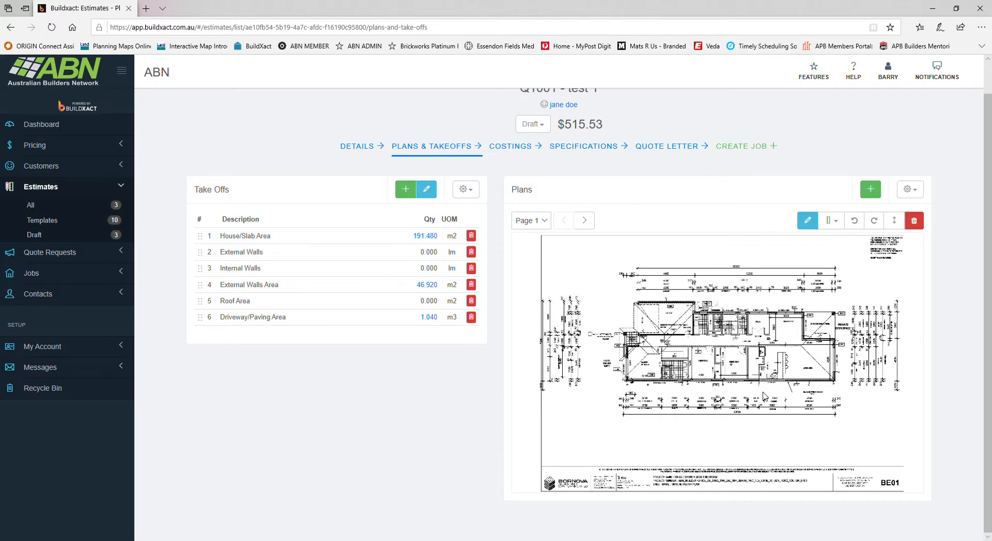
{"action": "mouse_move", "coordinate": [650, 353]}
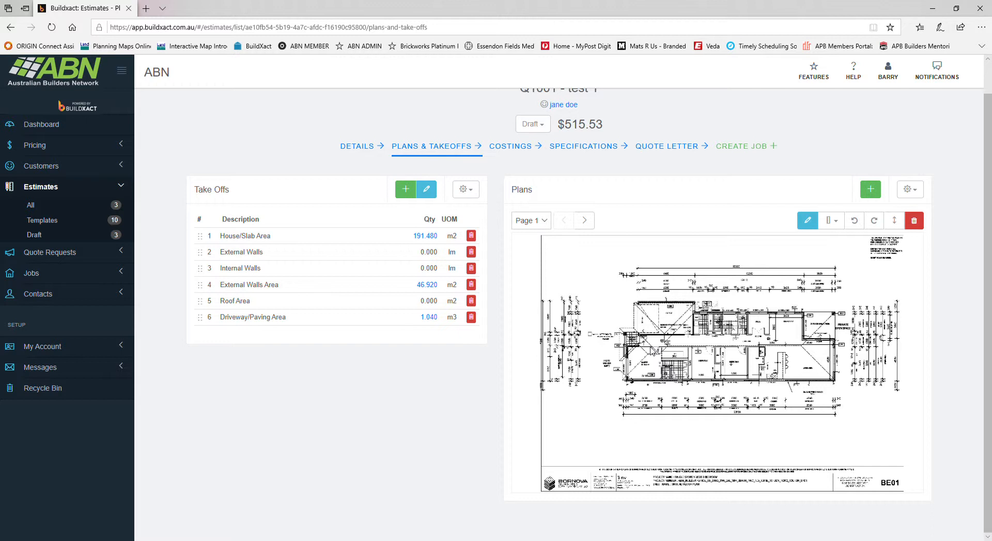
{"action": "mouse_move", "coordinate": [312, 186]}
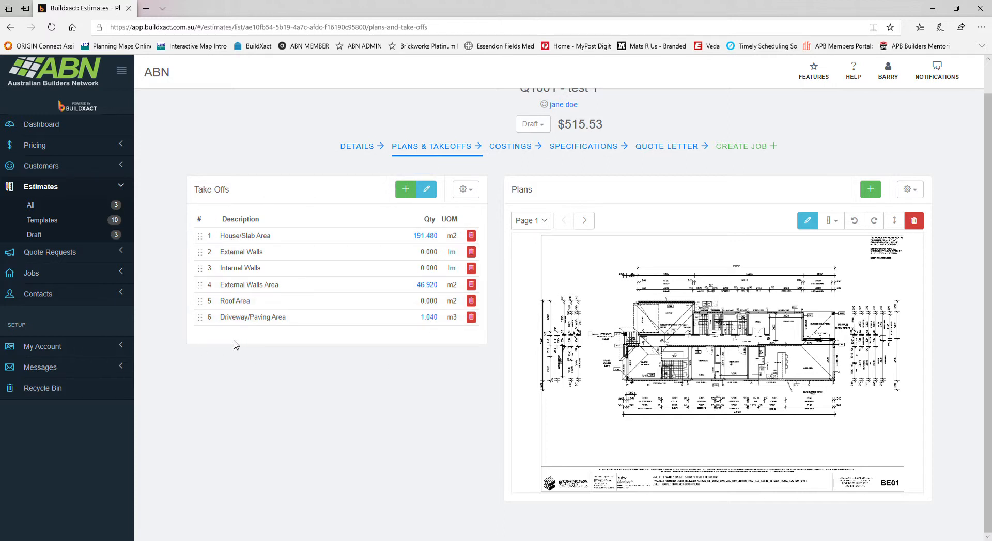
{"action": "mouse_move", "coordinate": [406, 190]}
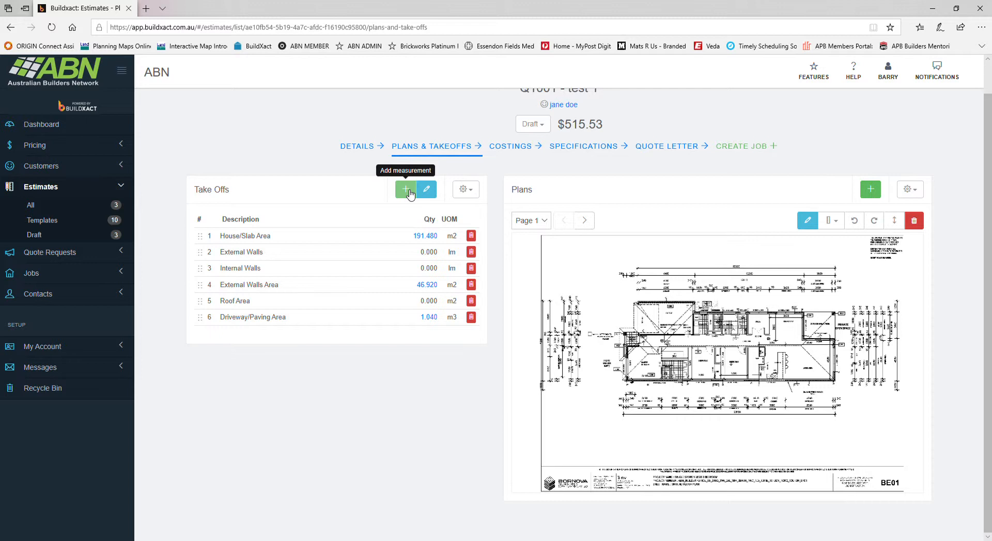
Add a seventh take-off described 'floor tiles' with unit m2
{"action": "left_click", "coordinate": [405, 189]}
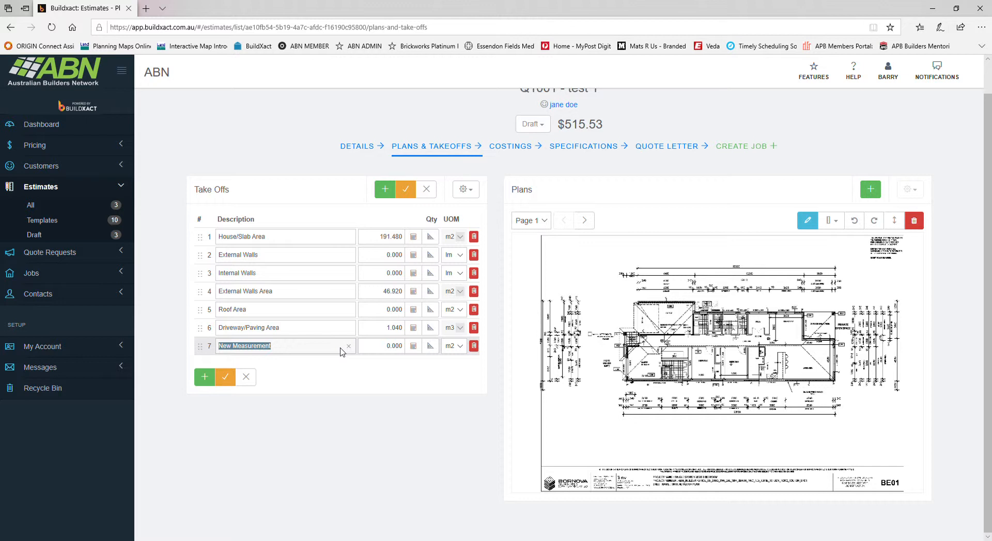
{"action": "type", "text": "car"}
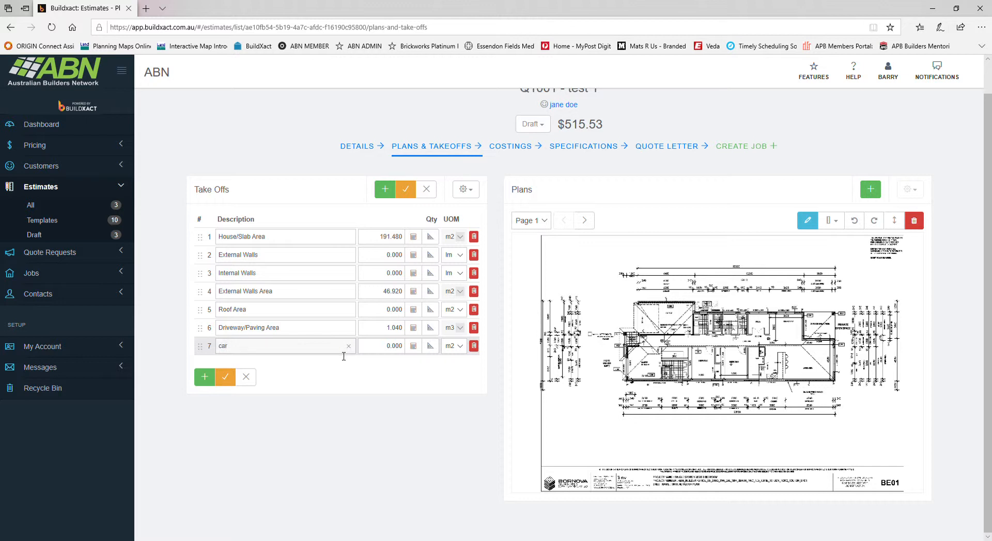
{"action": "left_click", "coordinate": [349, 346]}
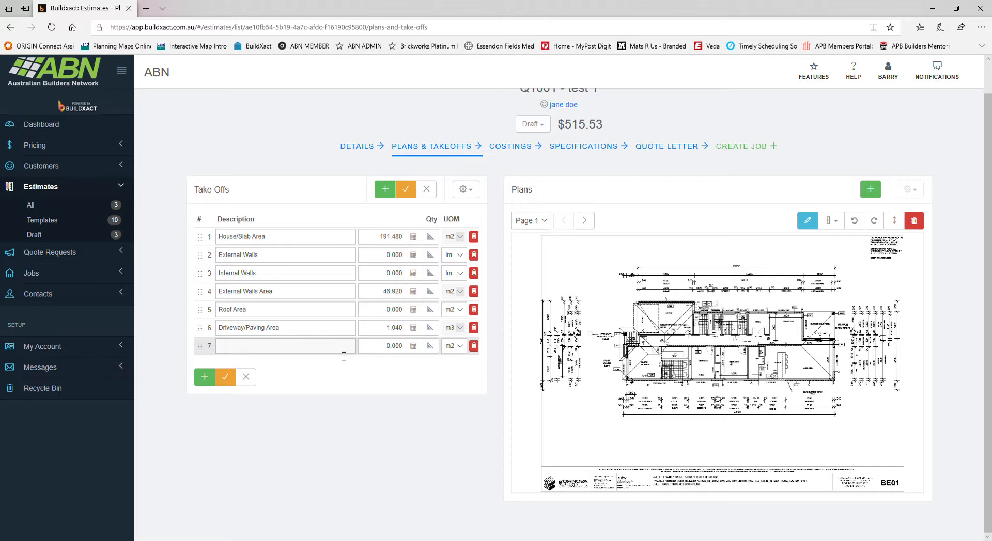
{"action": "type", "text": "floor tiles"}
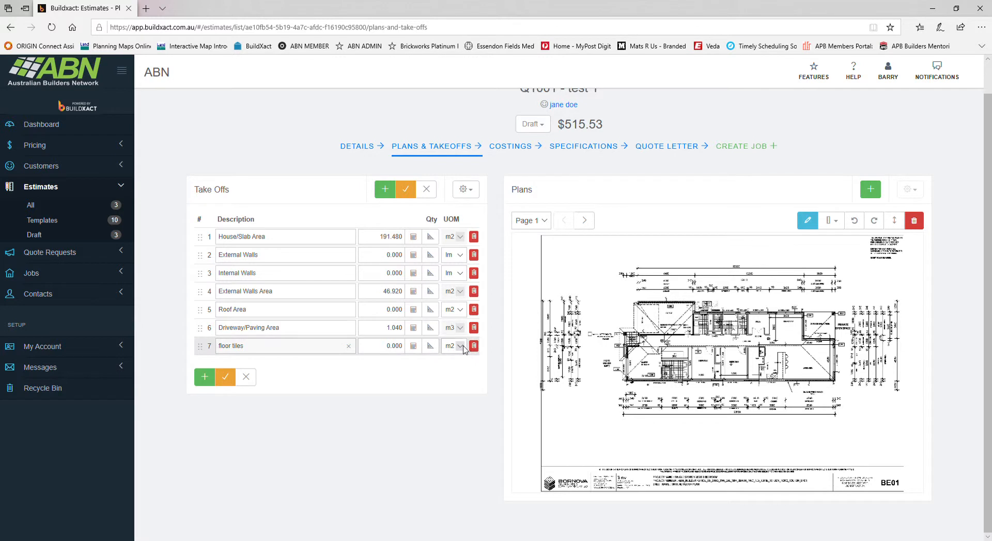
{"action": "left_click", "coordinate": [454, 346]}
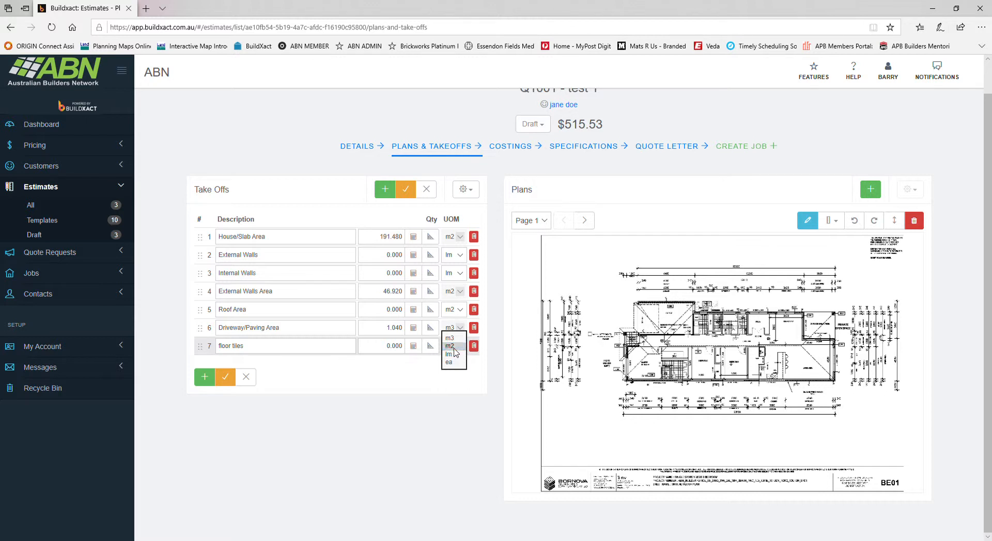
{"action": "left_click", "coordinate": [449, 346]}
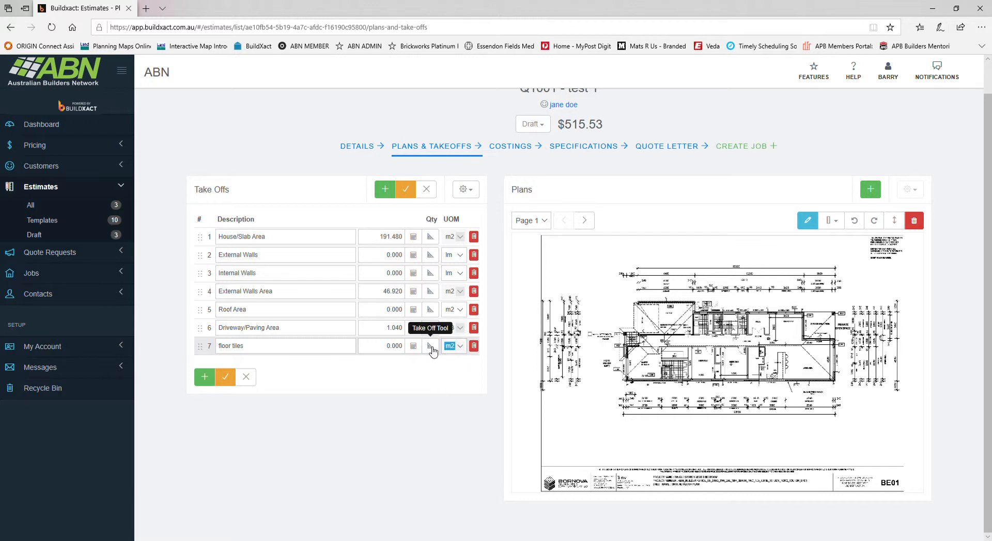
{"action": "mouse_move", "coordinate": [431, 349]}
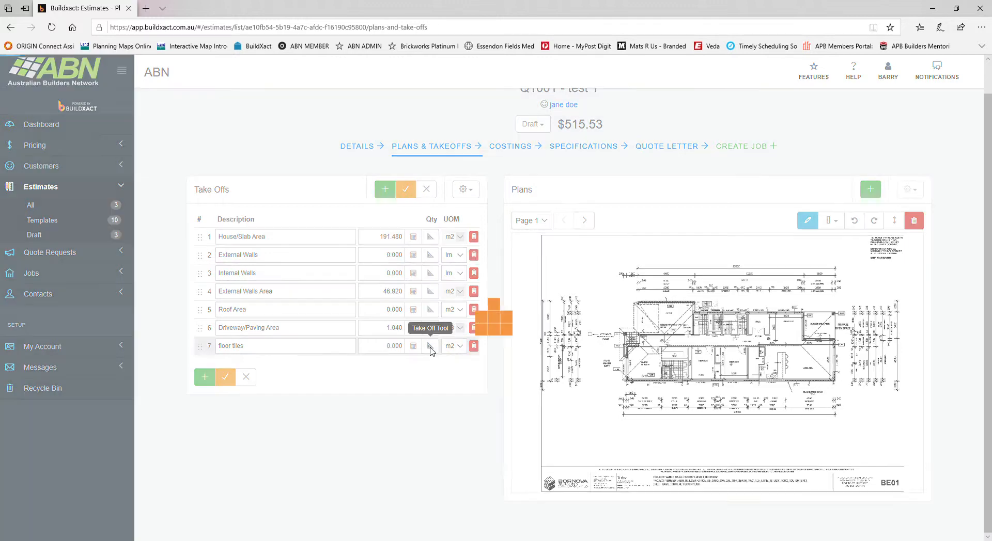
Trace the ensuite floor polygon on the plan, measuring 6.05 m2 of floor tiles
{"action": "left_click", "coordinate": [430, 345]}
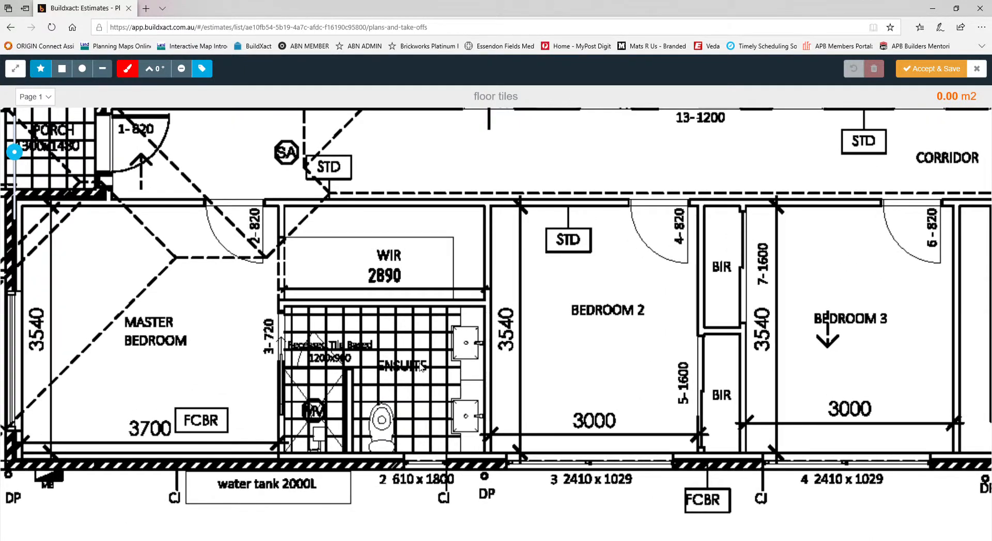
{"action": "mouse_move", "coordinate": [42, 68]}
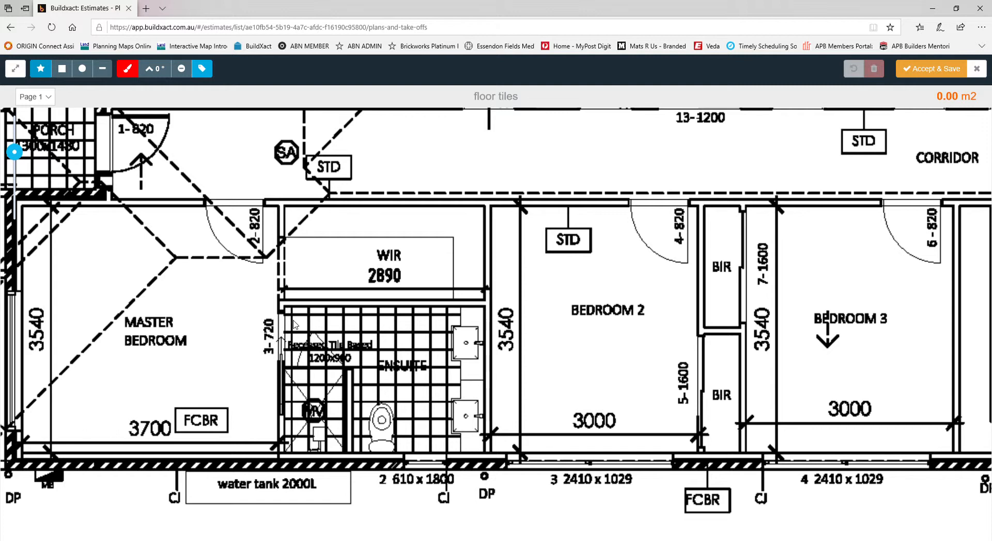
{"action": "mouse_move", "coordinate": [477, 319]}
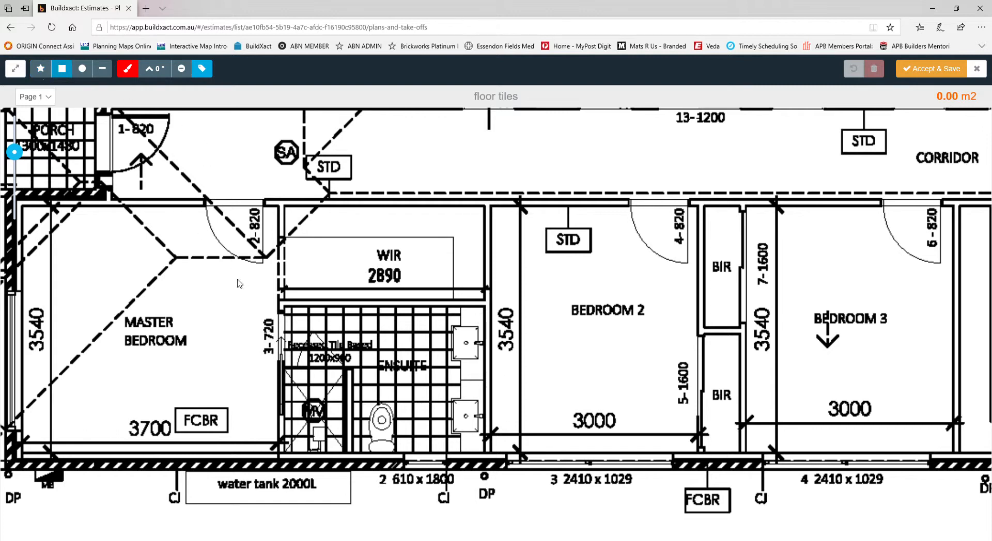
{"action": "mouse_move", "coordinate": [288, 310]}
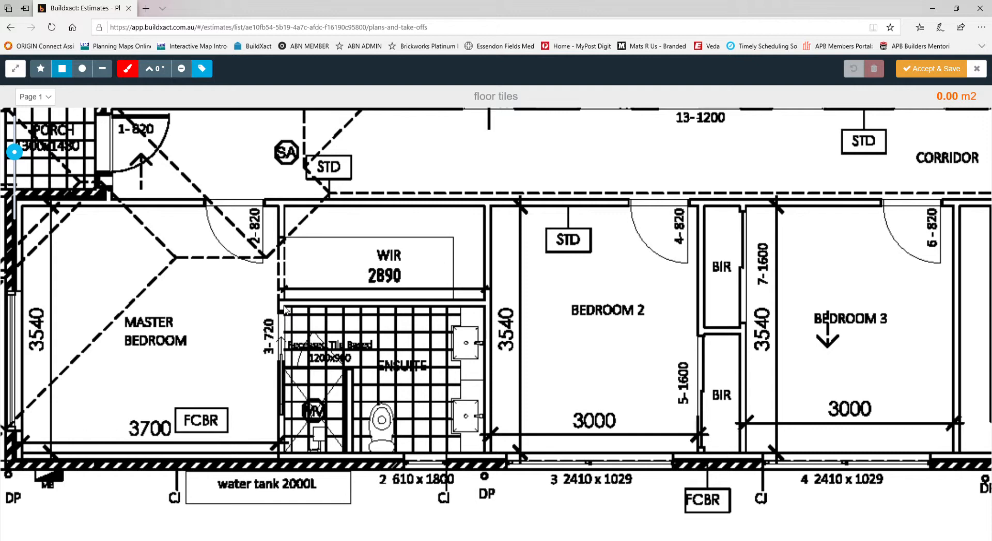
{"action": "left_click", "coordinate": [316, 343]}
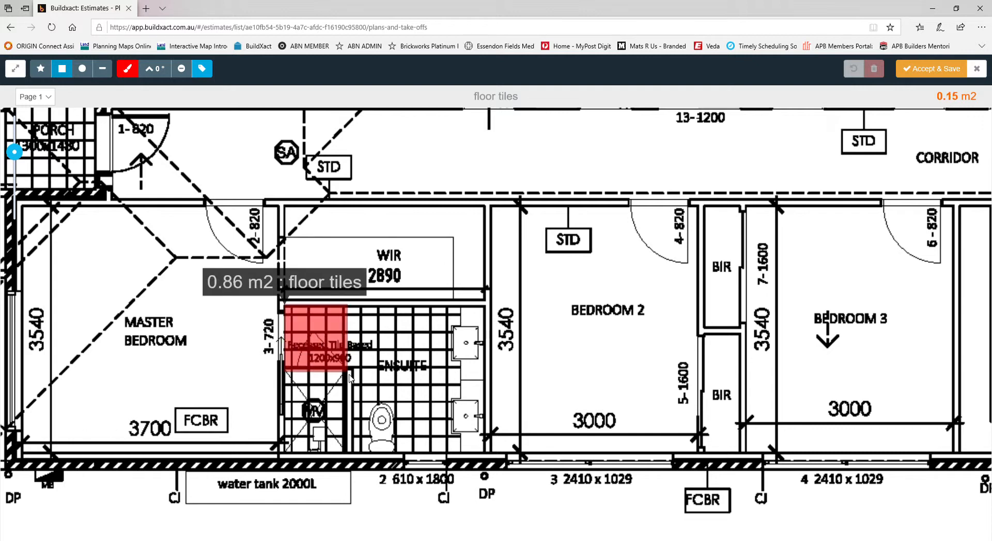
{"action": "left_click", "coordinate": [460, 452]}
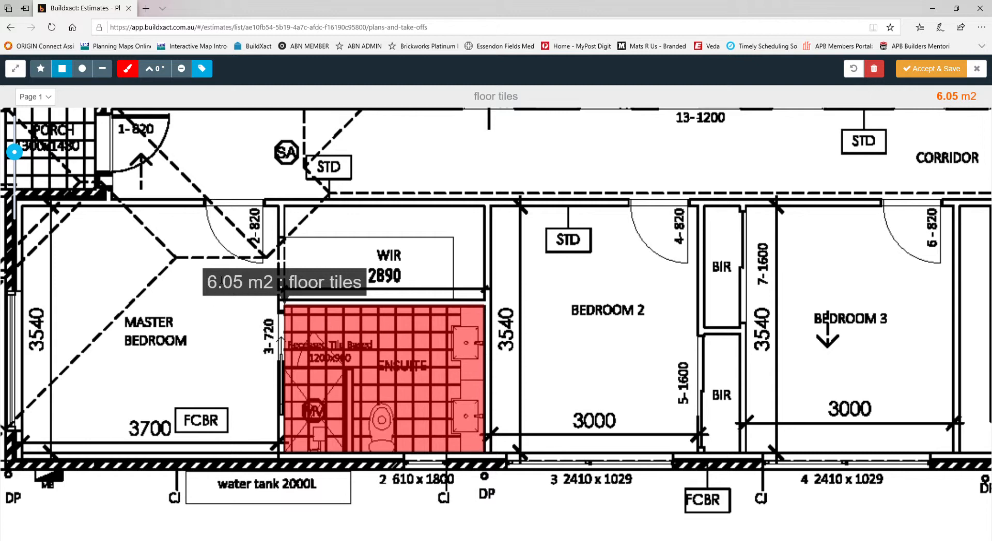
{"action": "mouse_move", "coordinate": [424, 371]}
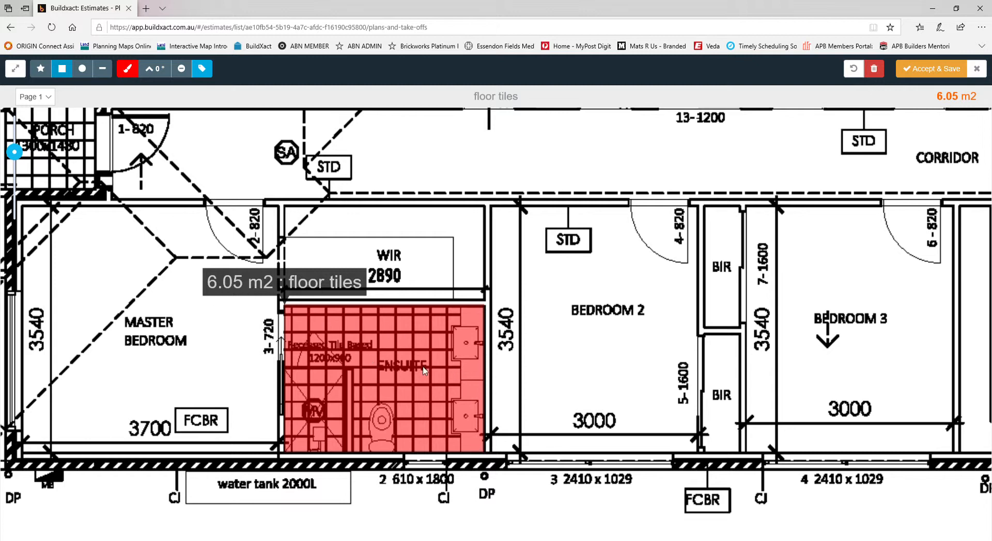
{"action": "mouse_move", "coordinate": [343, 429]}
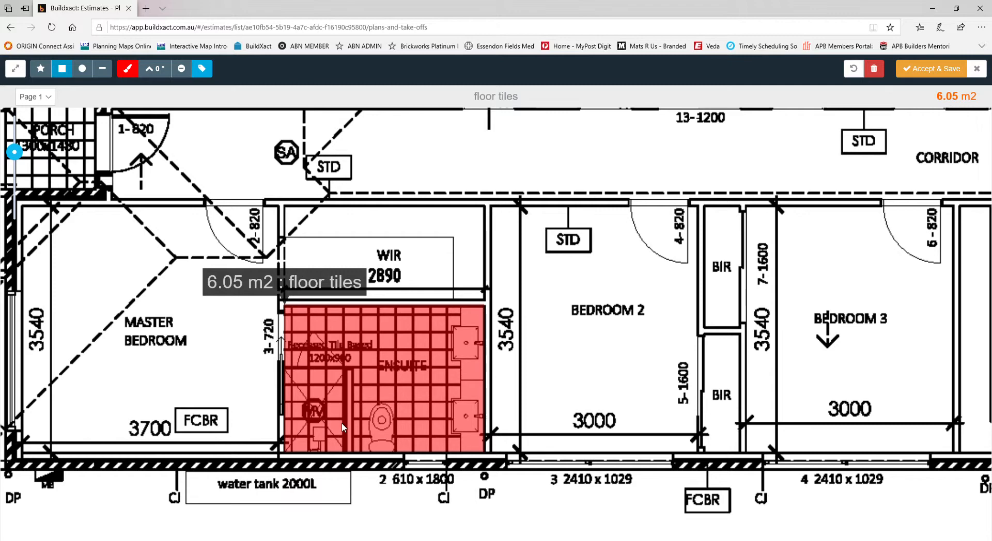
{"action": "mouse_move", "coordinate": [376, 398]}
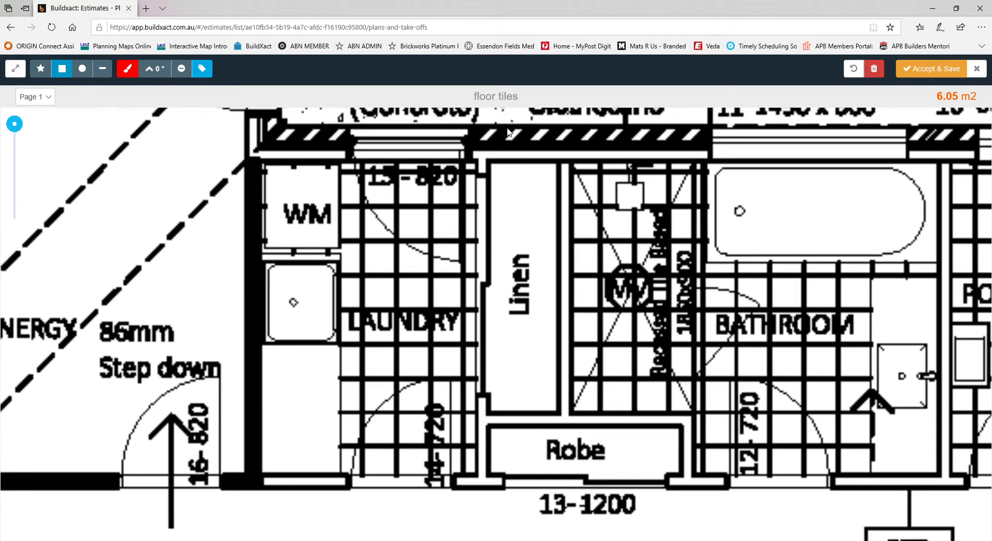
{"action": "mouse_move", "coordinate": [392, 293]}
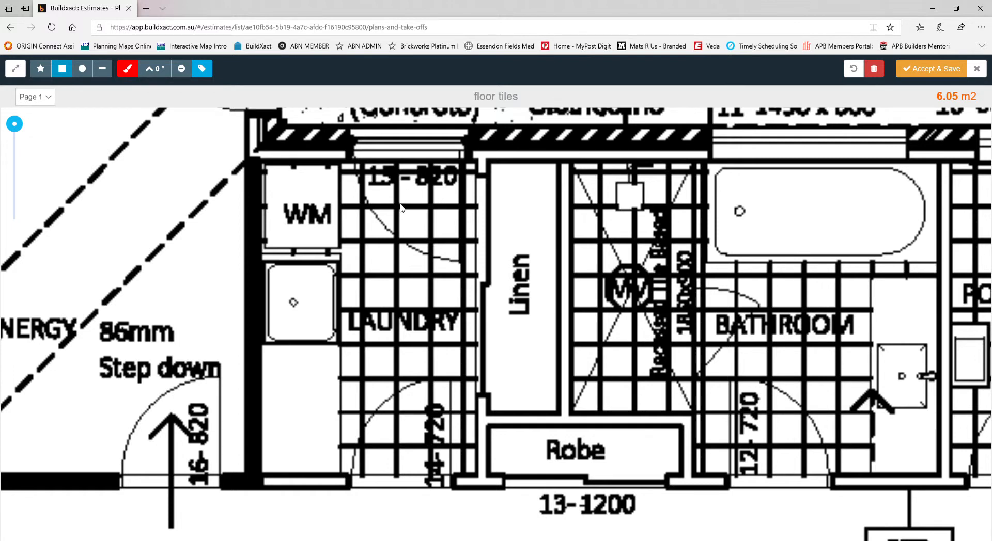
{"action": "mouse_move", "coordinate": [590, 270]}
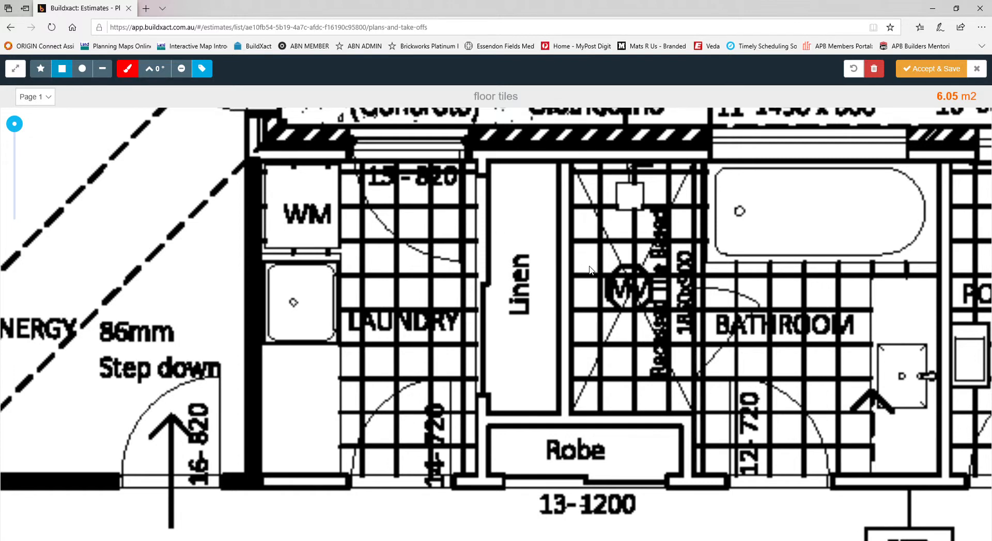
{"action": "mouse_move", "coordinate": [42, 68]}
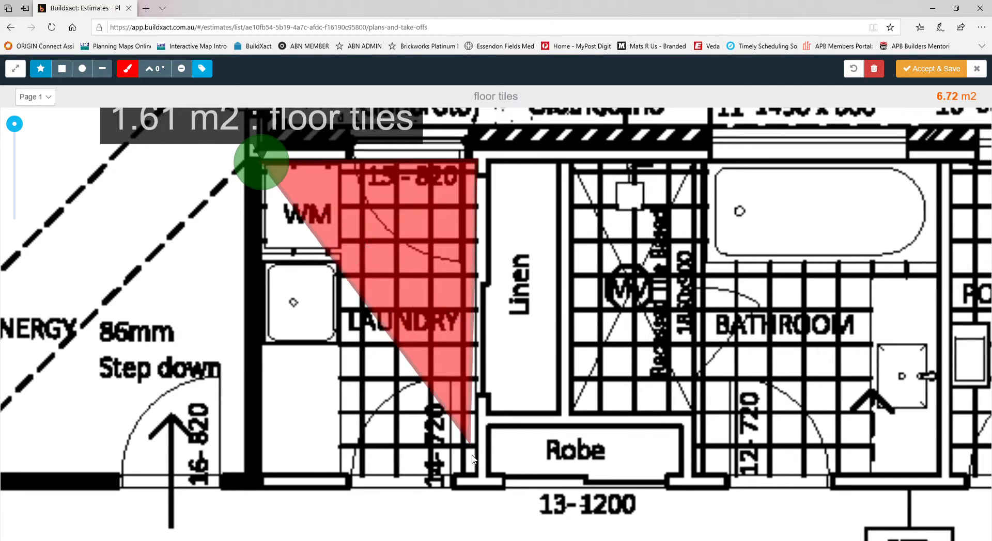
Outline the laundry floor at about 2.65 m2, totalling 8.70 m2
{"action": "left_click", "coordinate": [365, 458]}
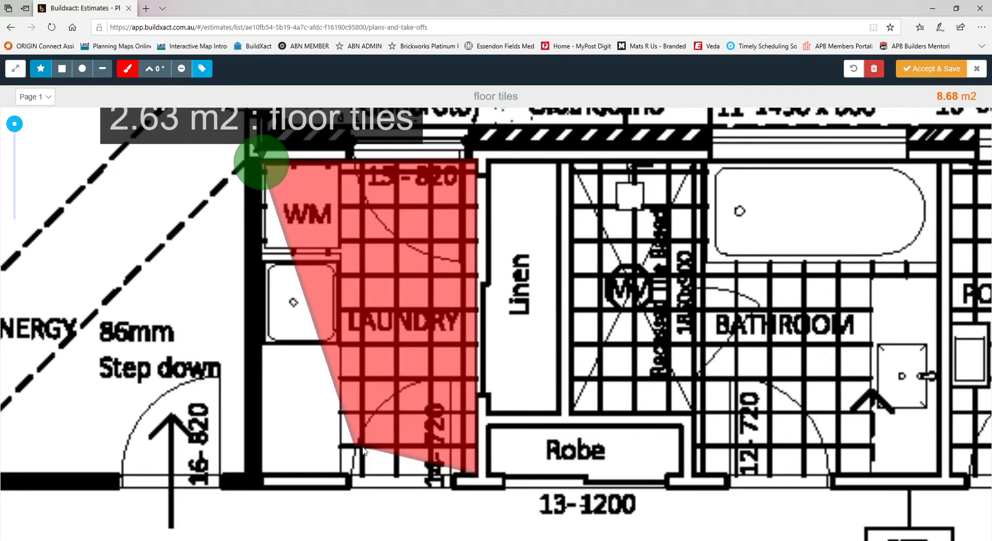
{"action": "left_click_drag", "start_coordinate": [363, 449], "coordinate": [341, 478]}
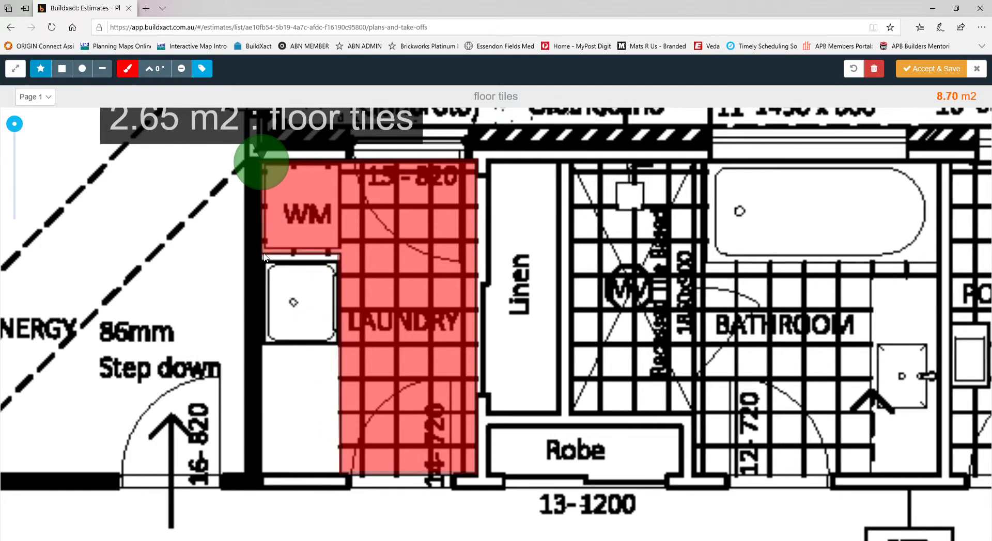
{"action": "mouse_move", "coordinate": [264, 168]}
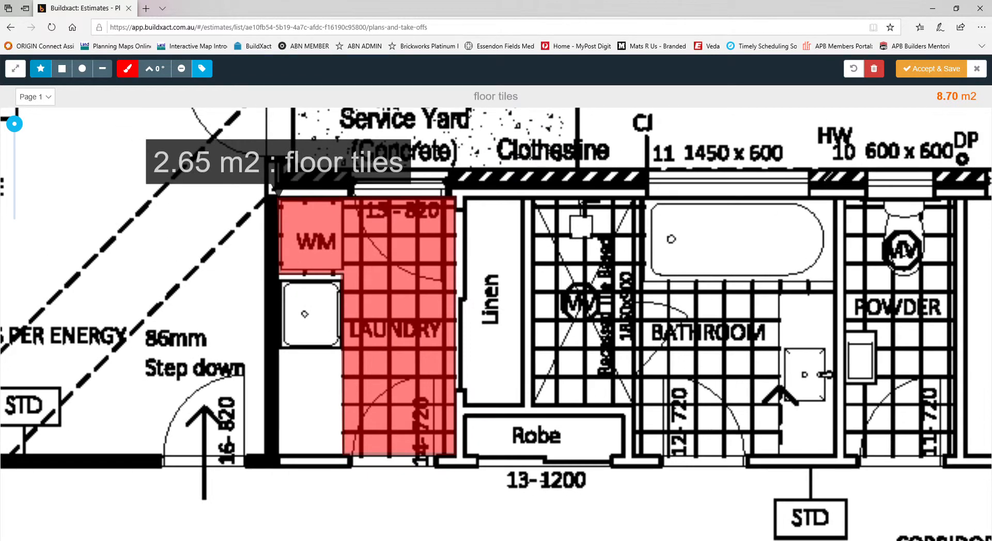
{"action": "mouse_move", "coordinate": [938, 135]}
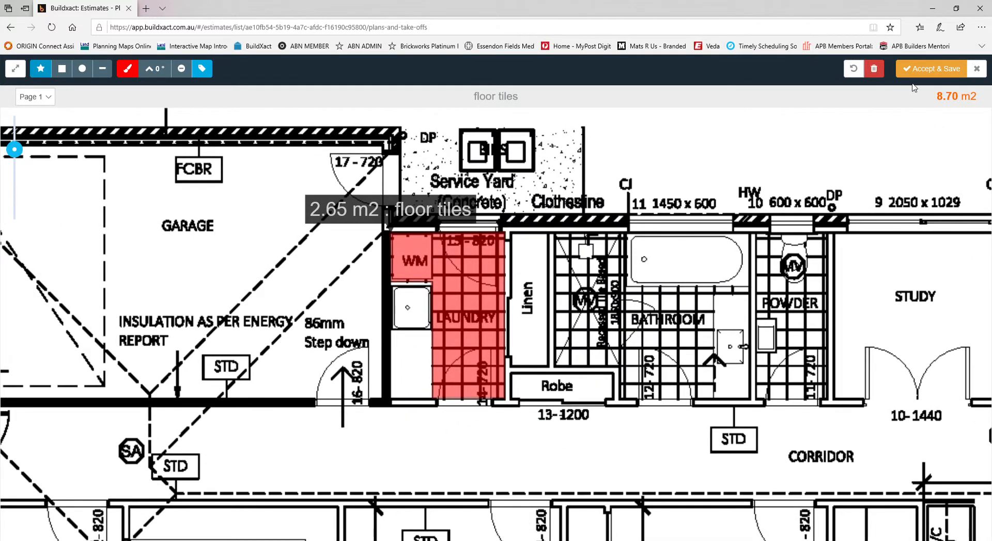
Save floor tiles at 8.70 m2 and add a take-off named 'wall tiles'
{"action": "left_click", "coordinate": [930, 68]}
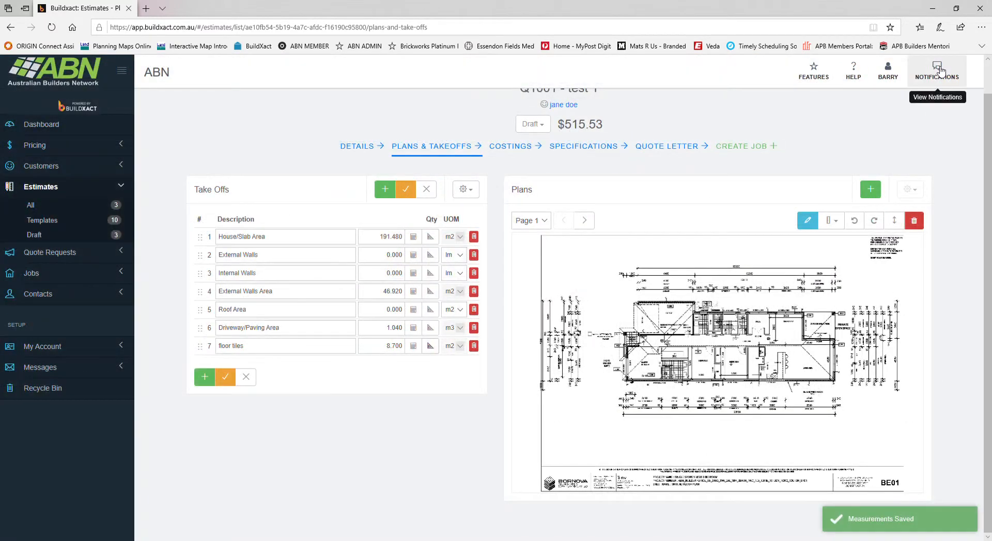
{"action": "mouse_move", "coordinate": [508, 333]}
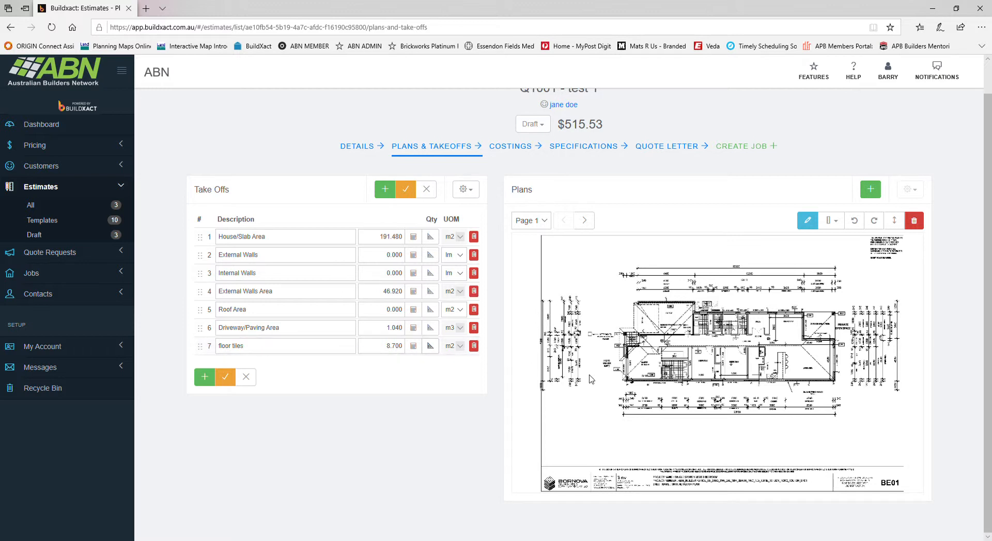
{"action": "mouse_move", "coordinate": [573, 387]}
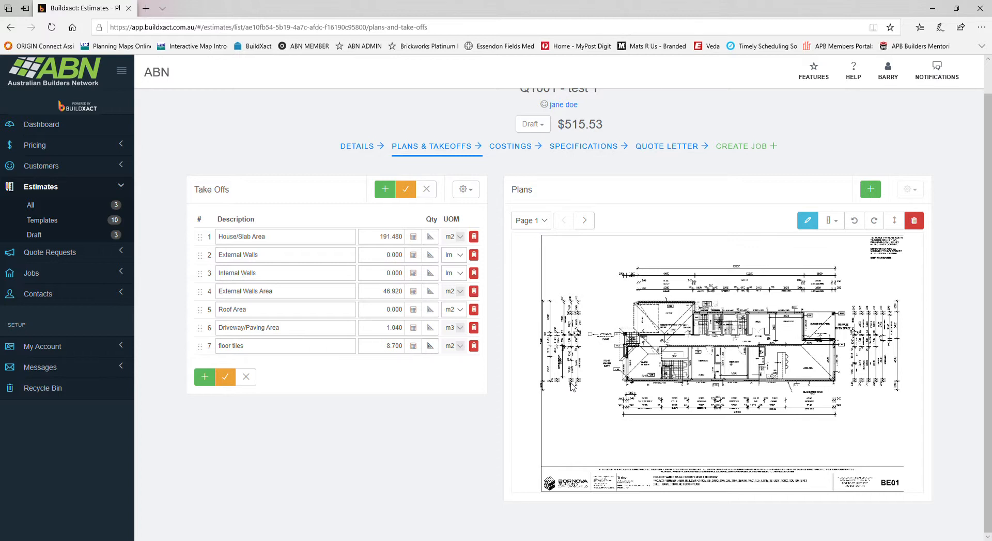
{"action": "mouse_move", "coordinate": [545, 407]}
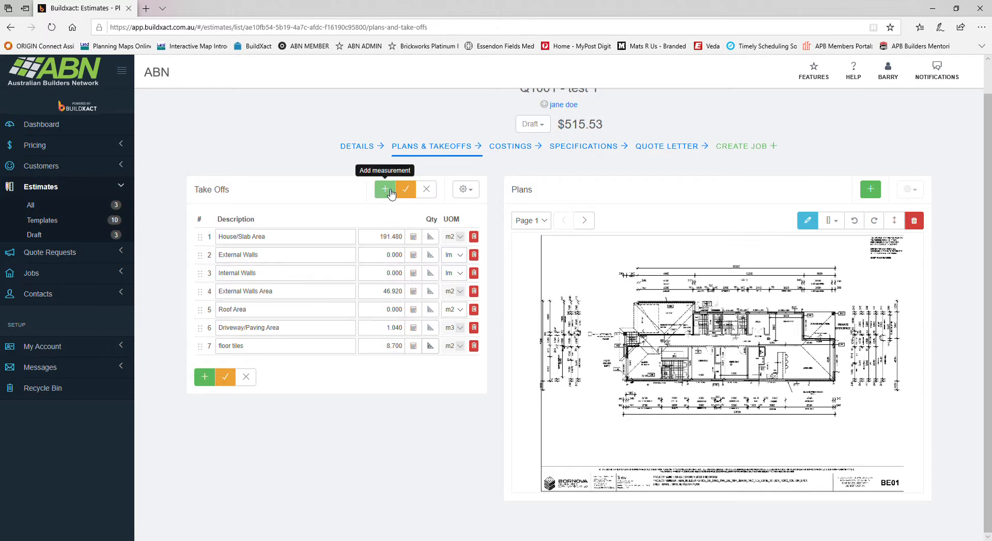
{"action": "left_click", "coordinate": [384, 189]}
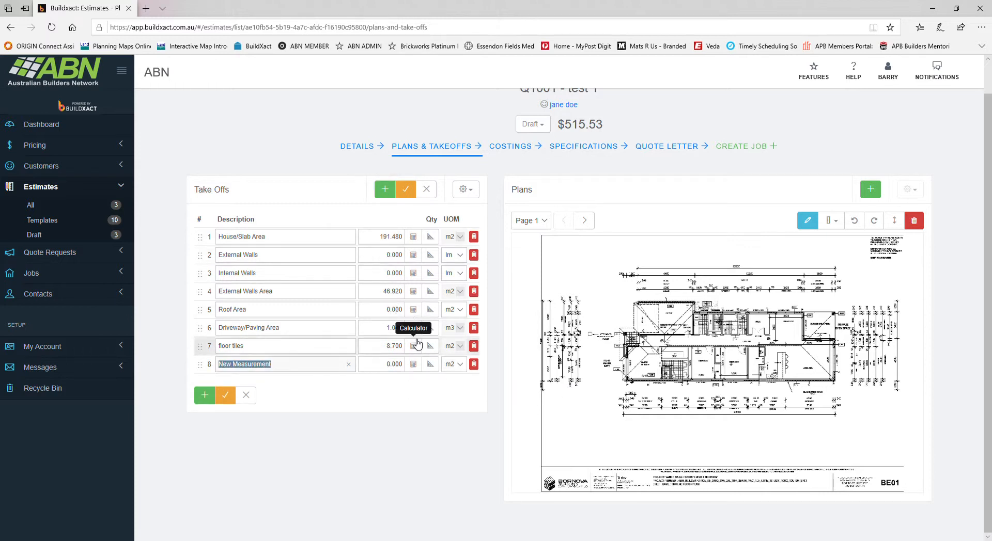
{"action": "type", "text": "w"}
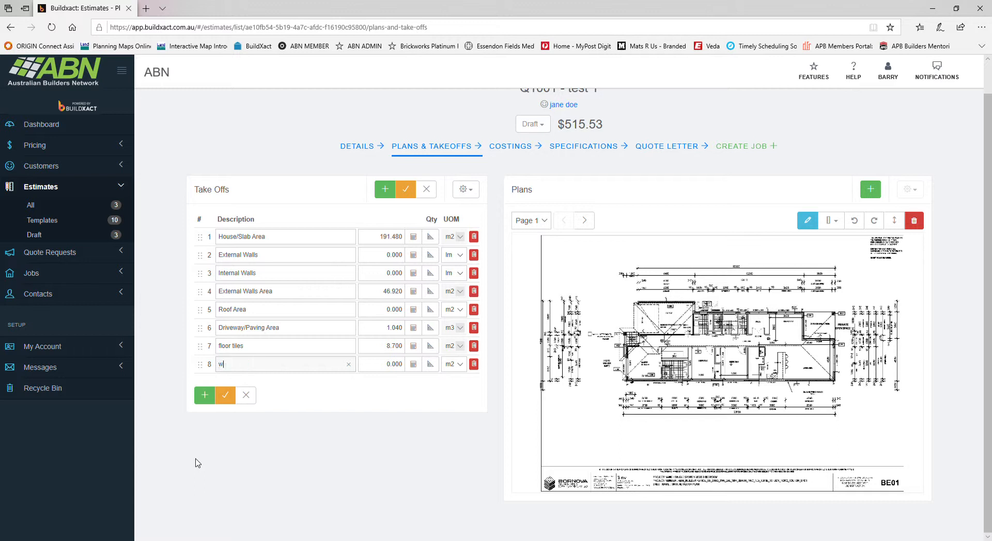
{"action": "type", "text": "all tiles"}
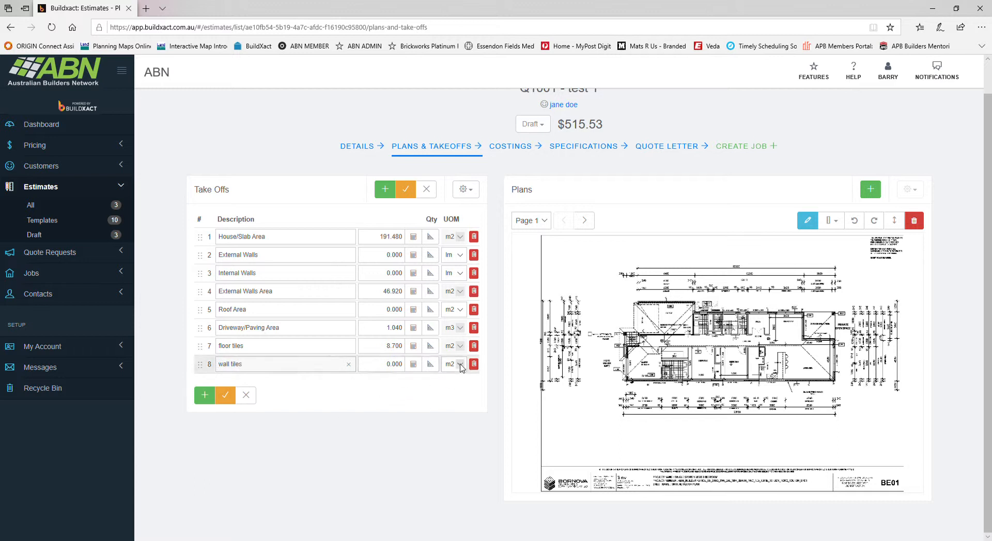
{"action": "mouse_move", "coordinate": [429, 366]}
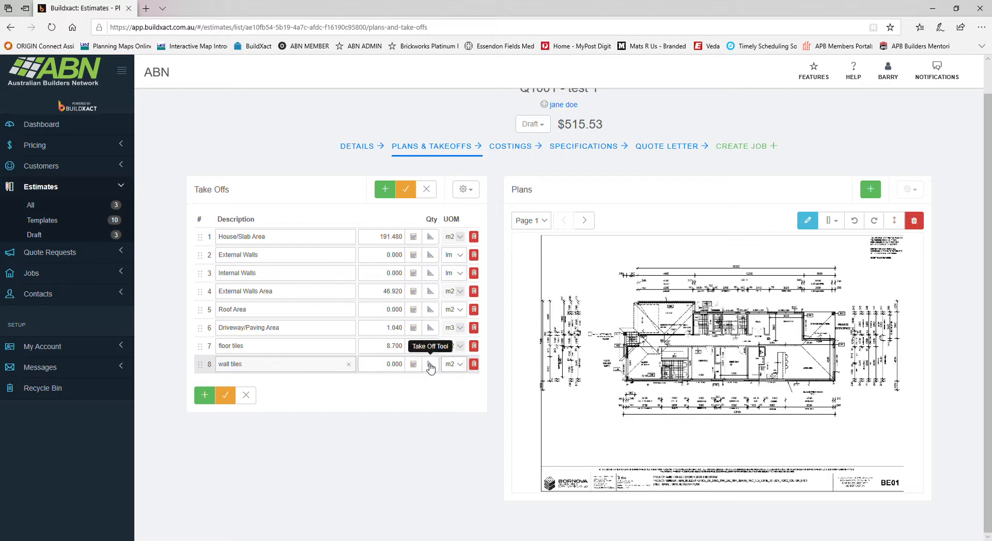
{"action": "mouse_move", "coordinate": [433, 368]}
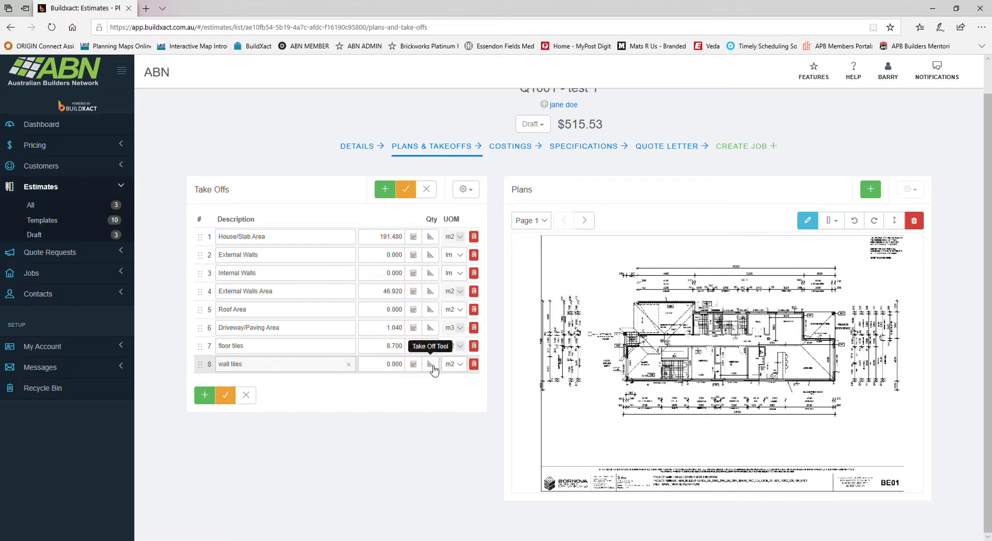
Open the take-off tool on the wall tiles line, showing the ensuite plan
{"action": "left_click", "coordinate": [430, 364]}
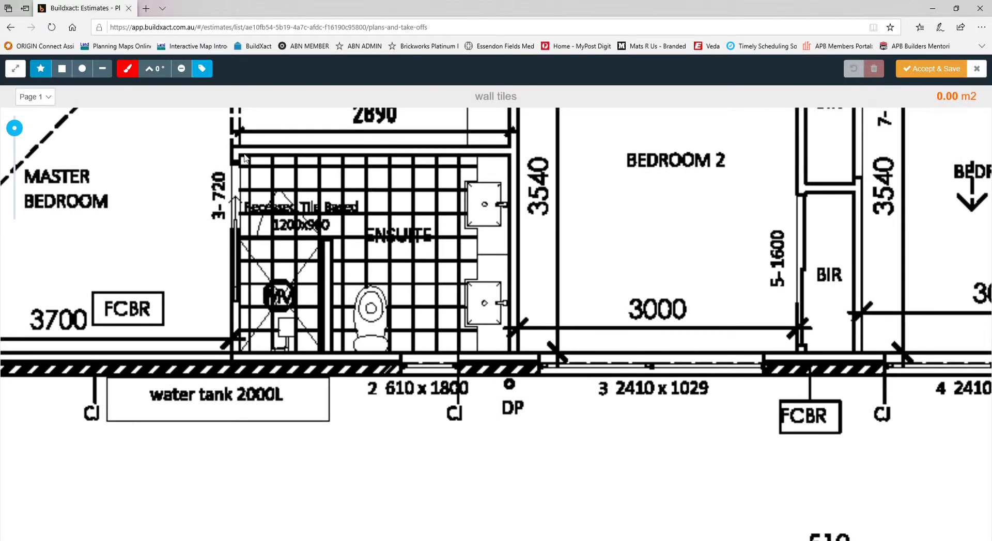
{"action": "mouse_move", "coordinate": [505, 159]}
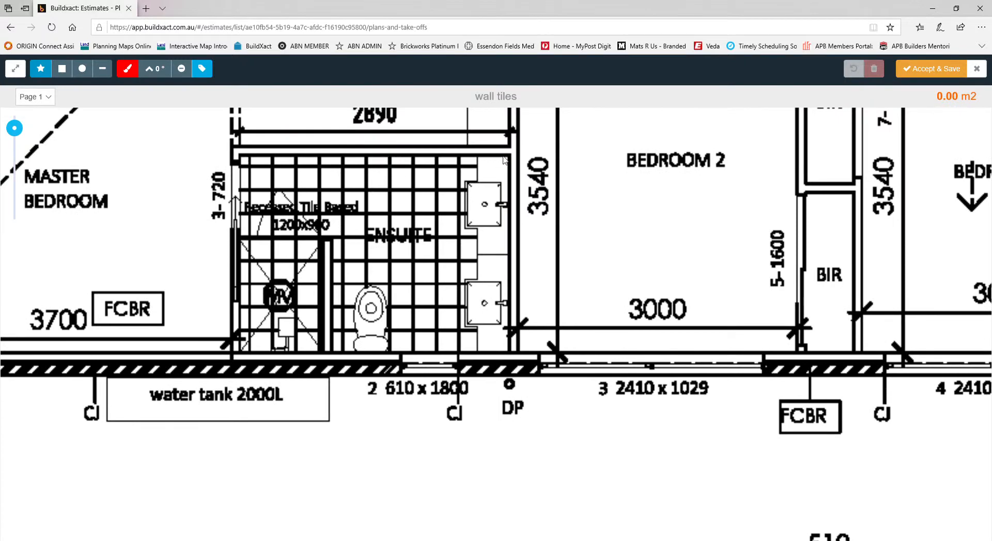
{"action": "mouse_move", "coordinate": [508, 162]}
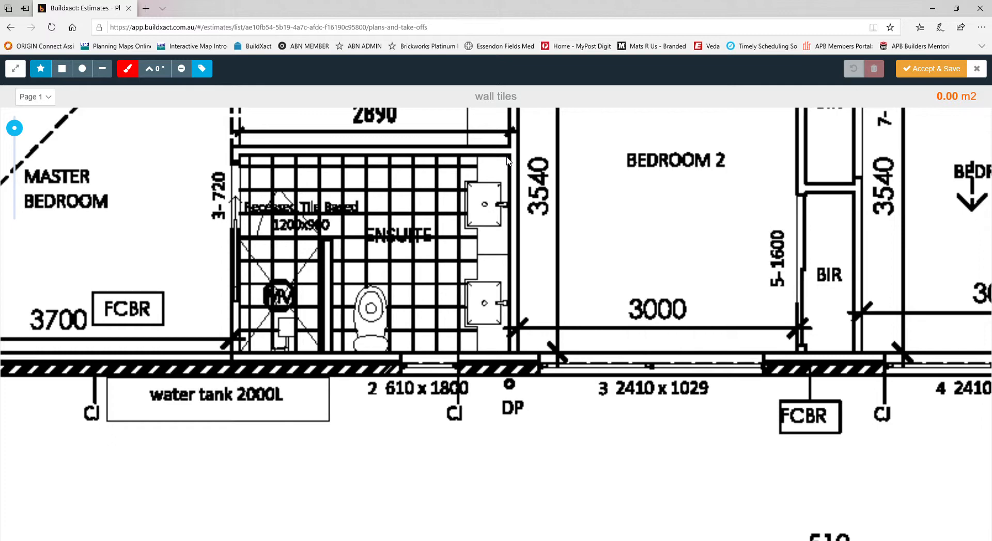
{"action": "mouse_move", "coordinate": [513, 170]}
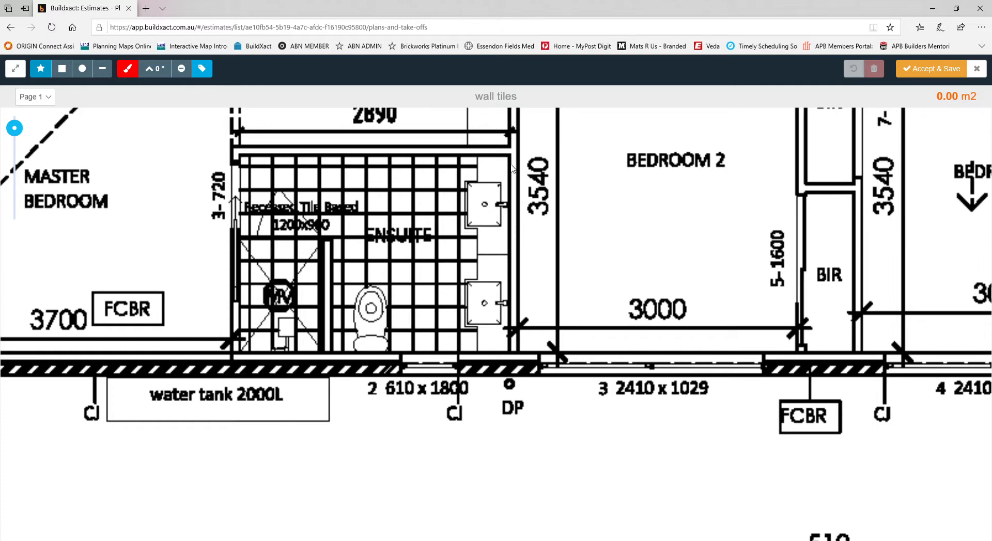
{"action": "mouse_move", "coordinate": [512, 224]}
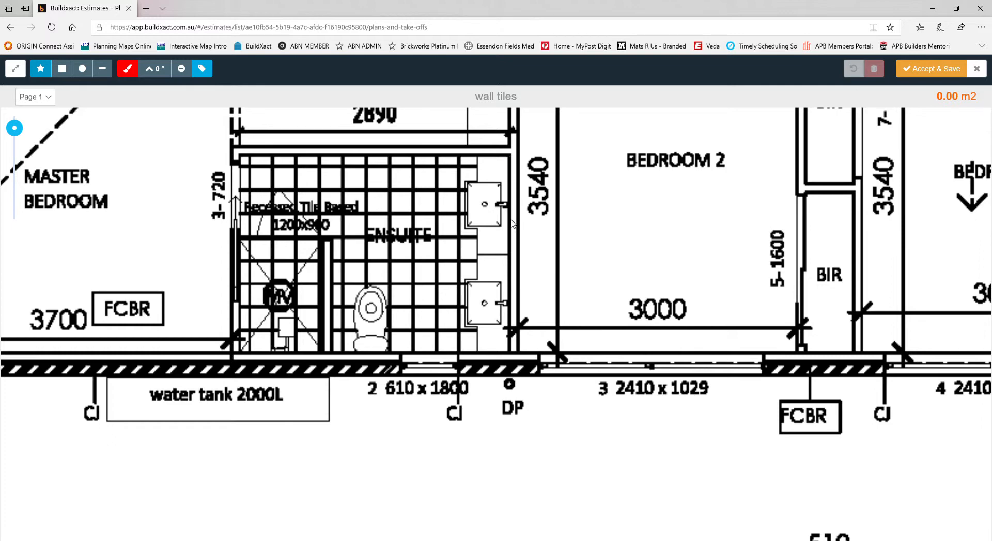
{"action": "mouse_move", "coordinate": [504, 149]}
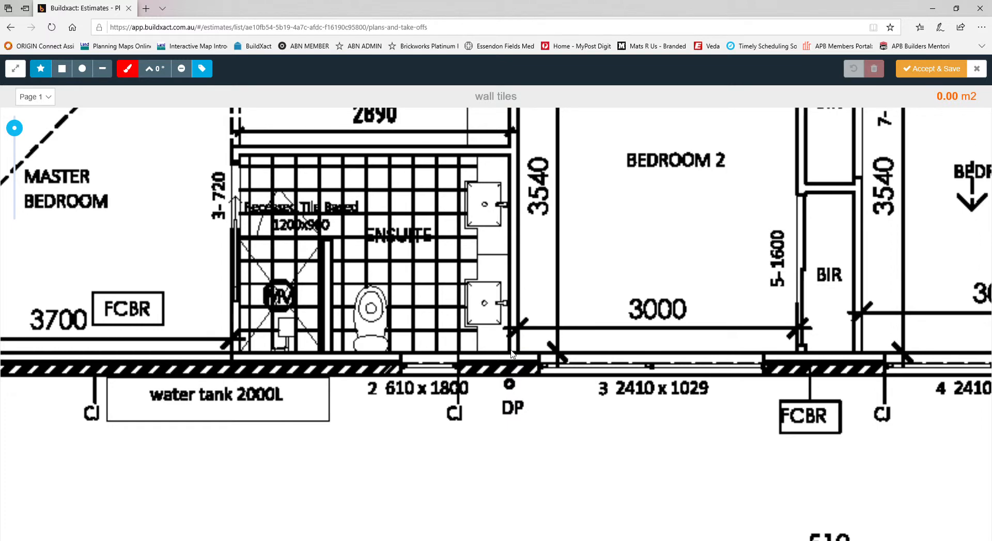
{"action": "mouse_move", "coordinate": [103, 68]}
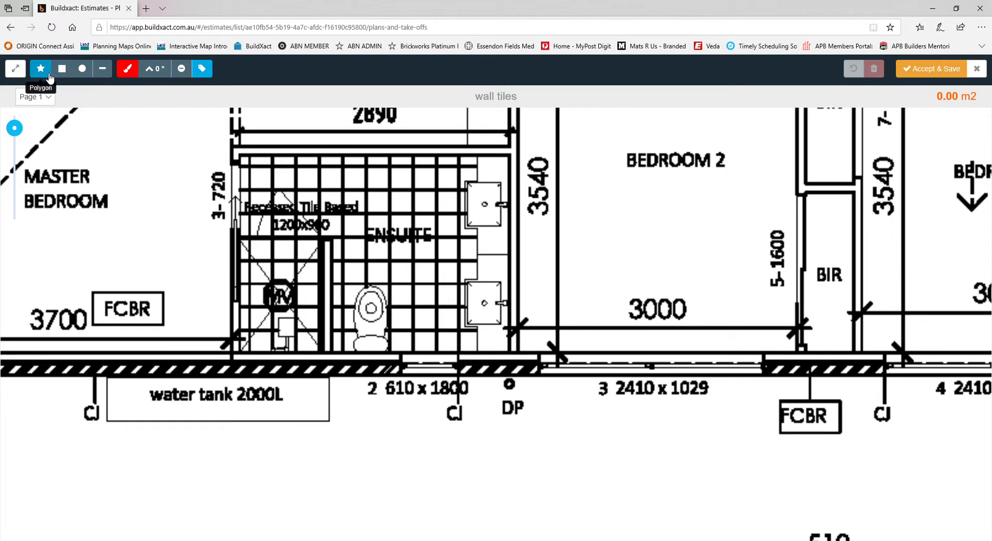
Measure the ensuite top wall at 2700 mm height, giving 6.86 m2 of wall tiles
{"action": "left_click", "coordinate": [102, 69]}
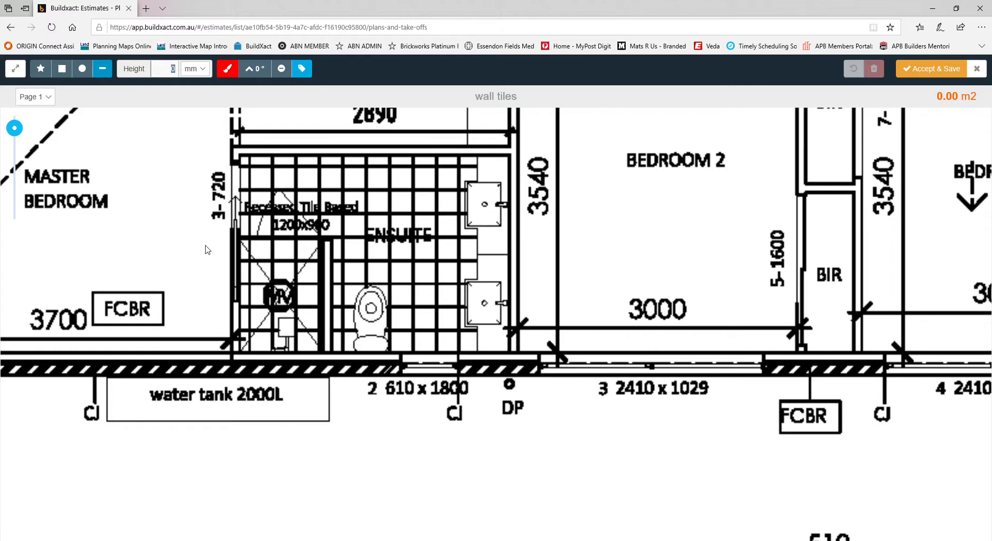
{"action": "type", "text": "2700"}
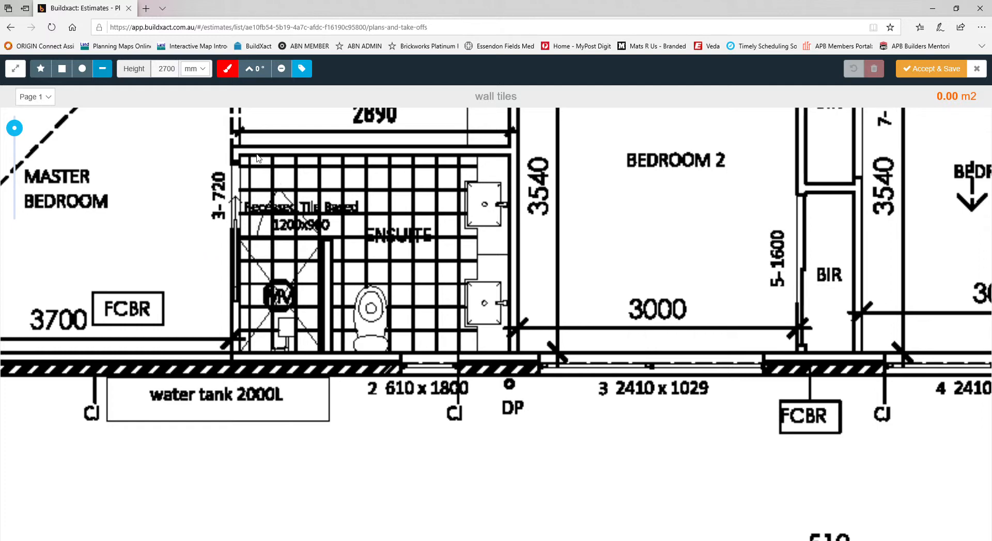
{"action": "mouse_move", "coordinate": [241, 159]}
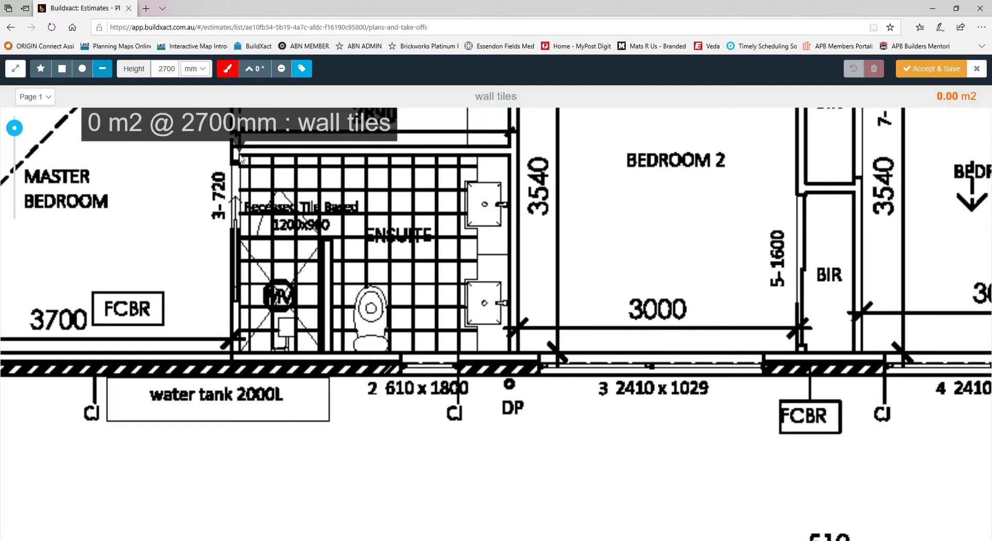
{"action": "left_click_drag", "start_coordinate": [240, 154], "coordinate": [481, 155]}
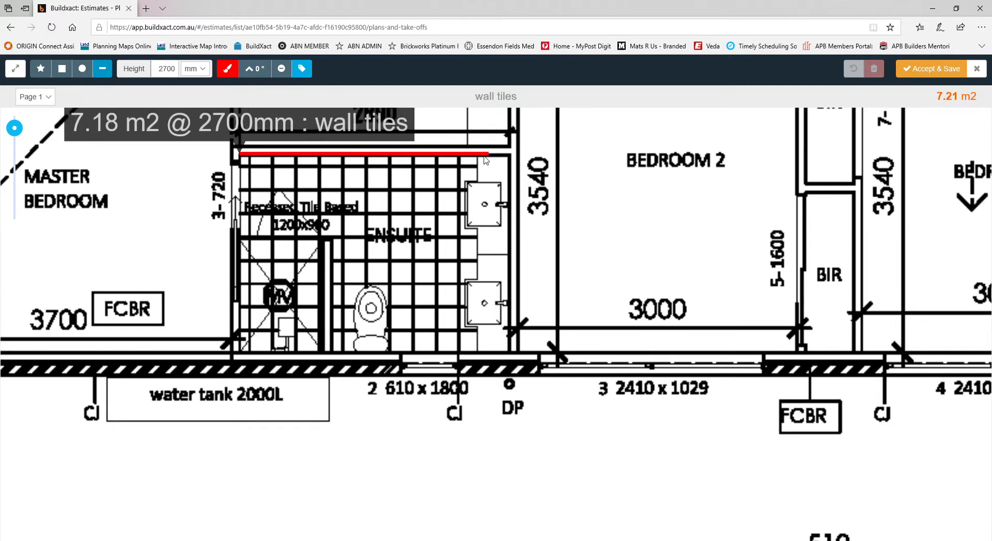
{"action": "left_click_drag", "start_coordinate": [490, 157], "coordinate": [474, 159]}
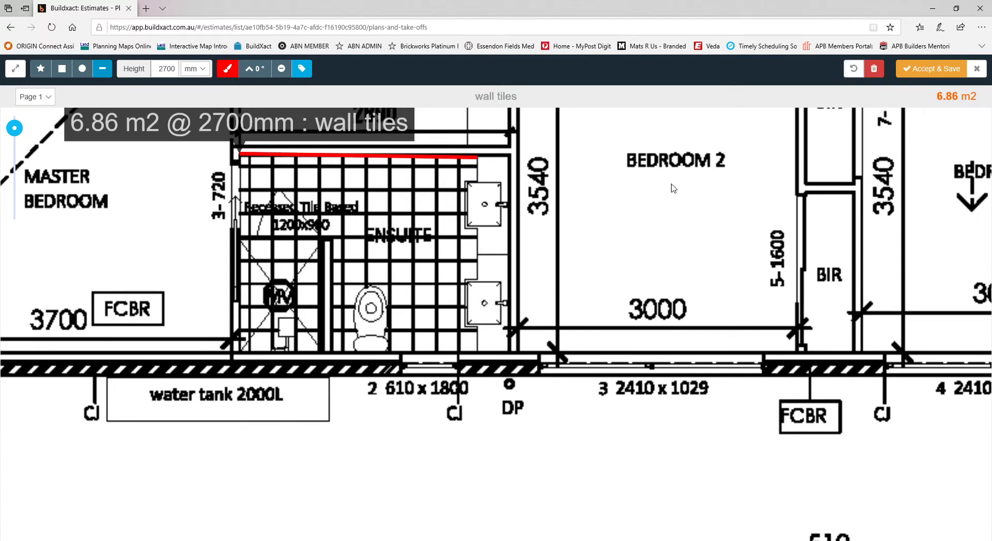
{"action": "mouse_move", "coordinate": [87, 160]}
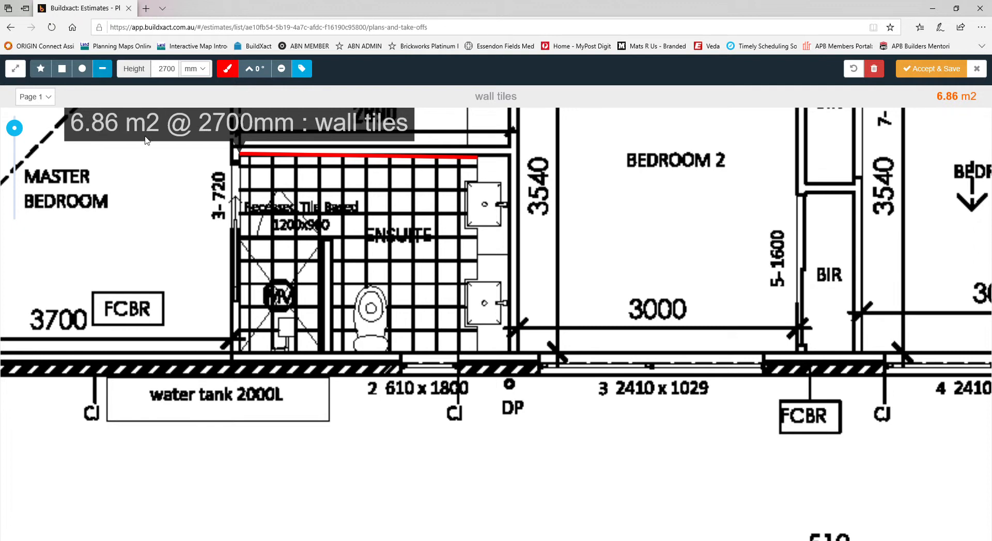
{"action": "mouse_move", "coordinate": [156, 142]}
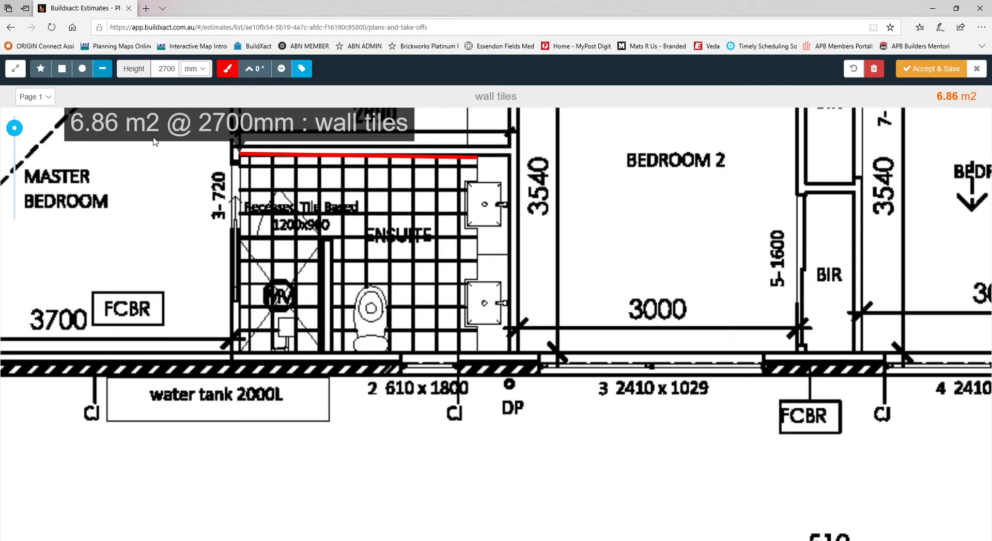
{"action": "mouse_move", "coordinate": [468, 162]}
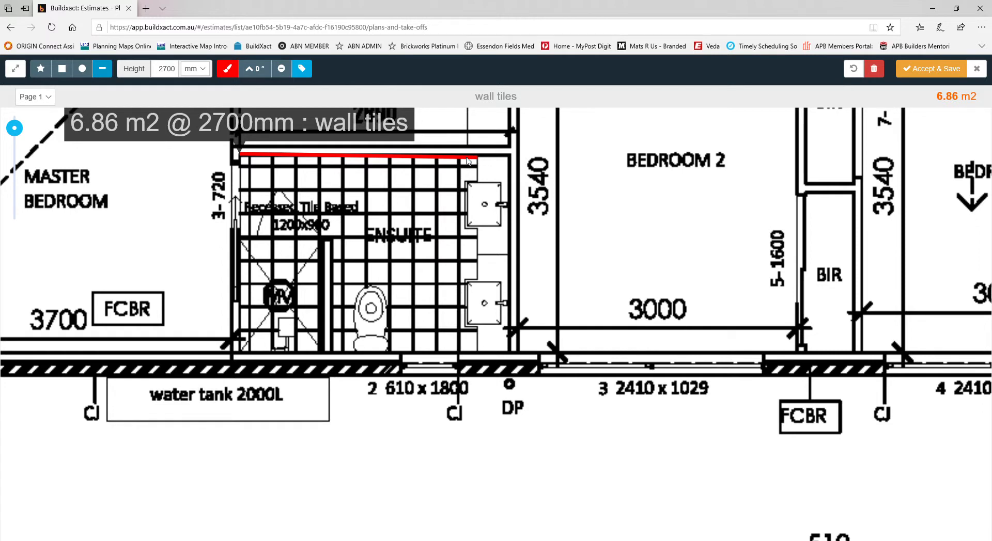
{"action": "mouse_move", "coordinate": [505, 347]}
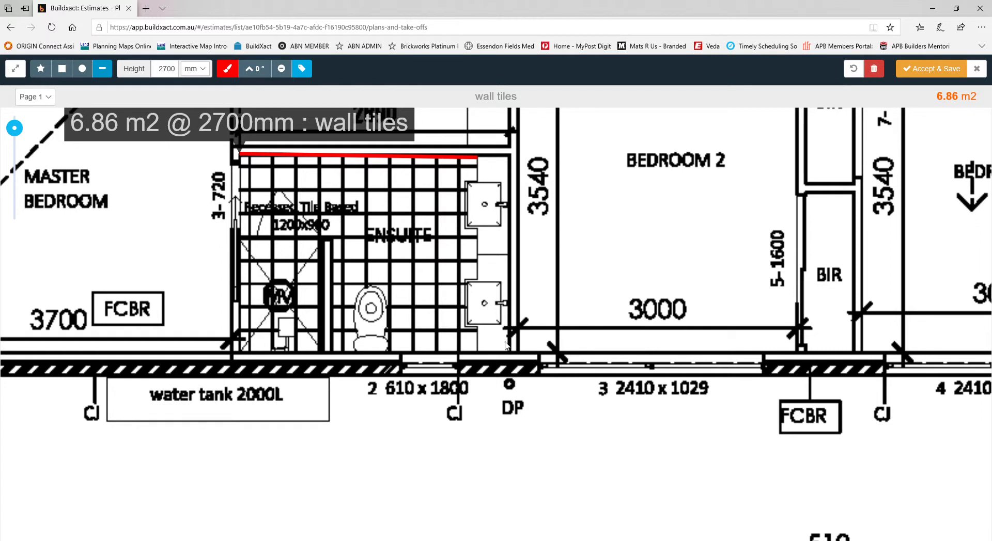
{"action": "mouse_move", "coordinate": [508, 161]}
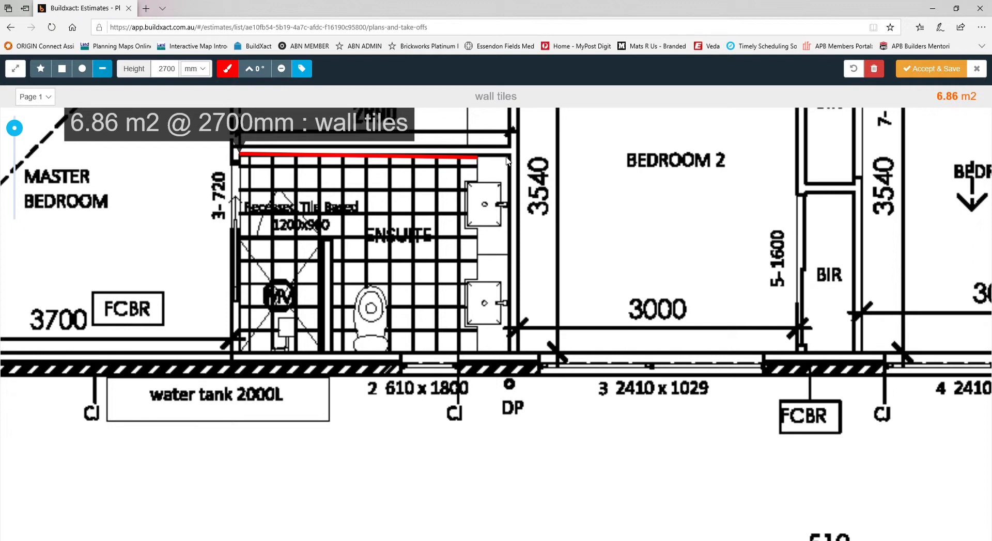
Change the wall tiles measuring height from 2700 mm to 1800 mm
{"action": "left_click", "coordinate": [166, 68]}
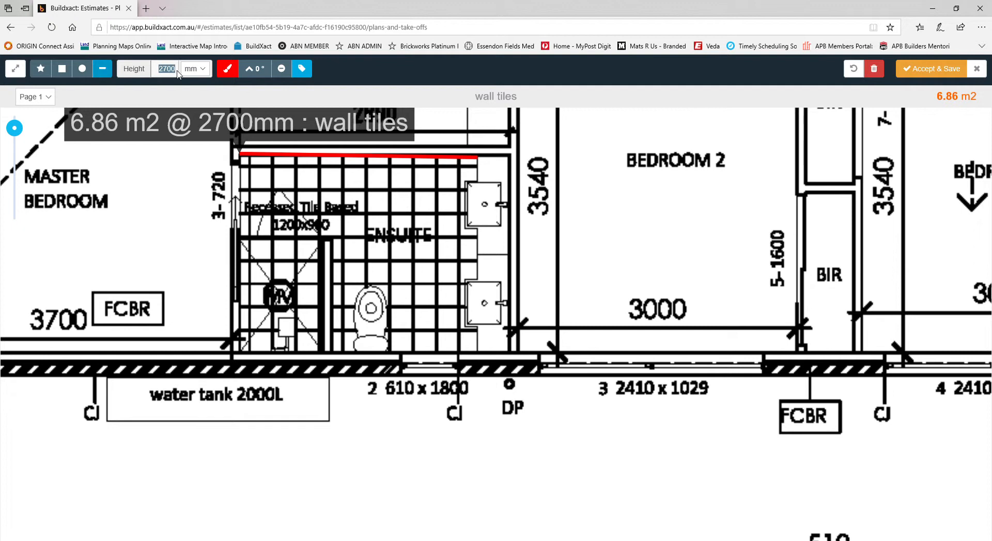
{"action": "mouse_move", "coordinate": [229, 101]}
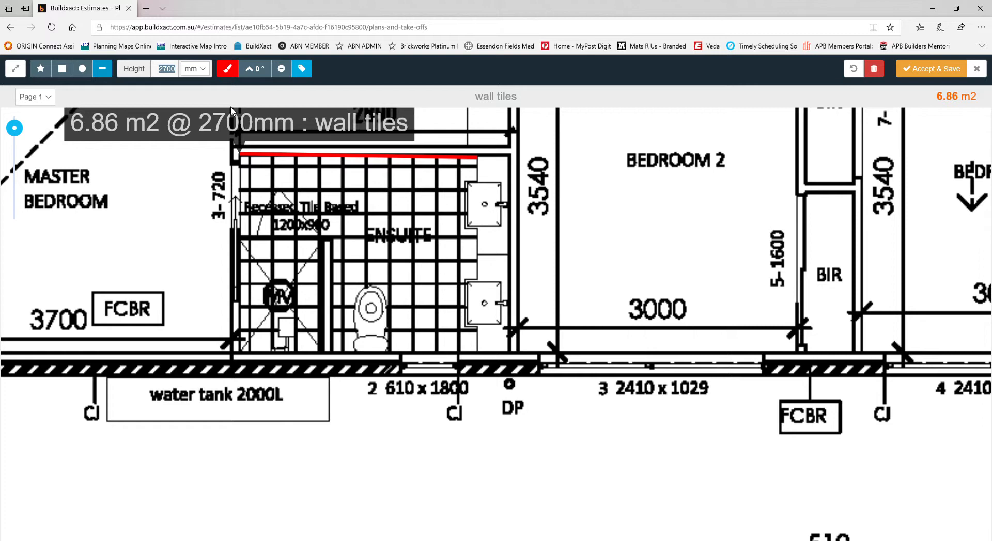
{"action": "type", "text": "18"}
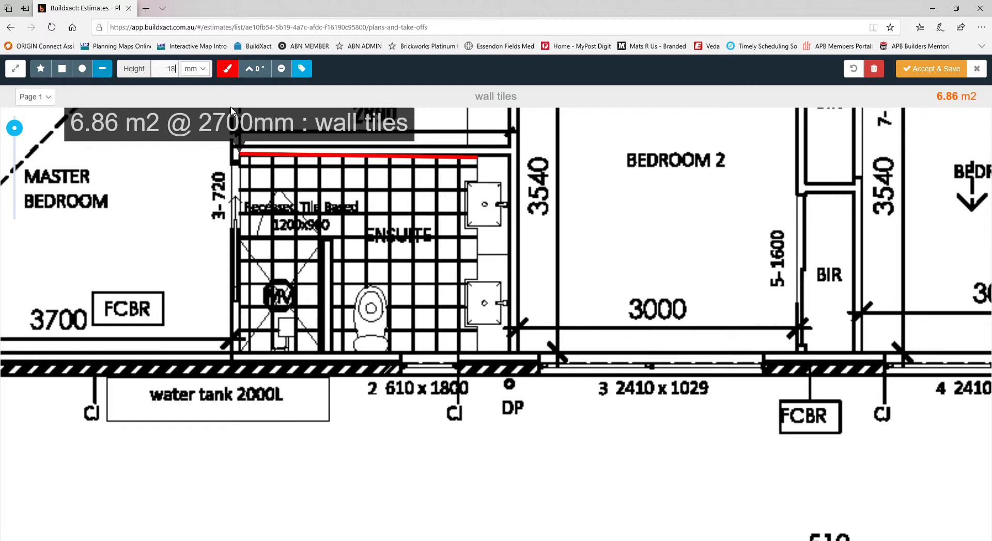
{"action": "type", "text": "1800"}
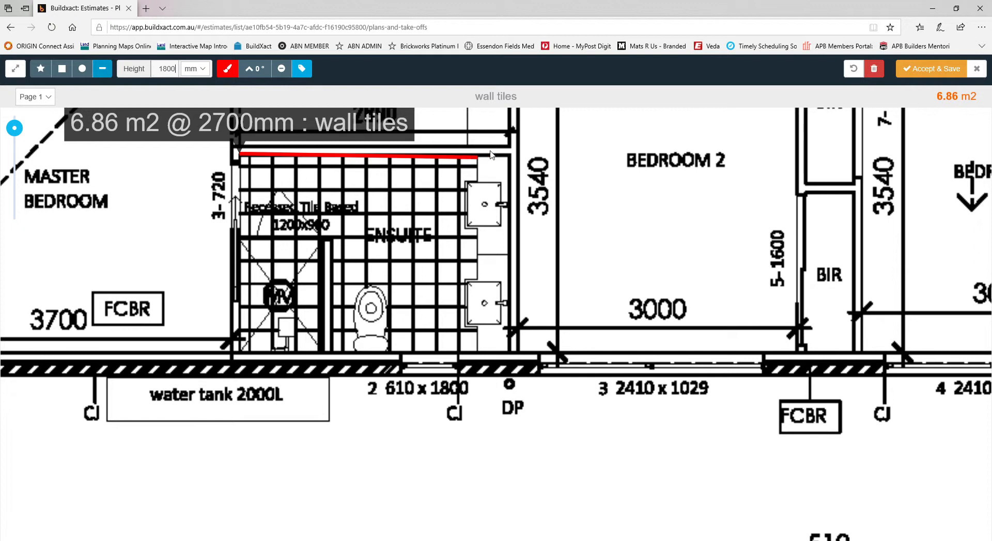
{"action": "mouse_move", "coordinate": [507, 360]}
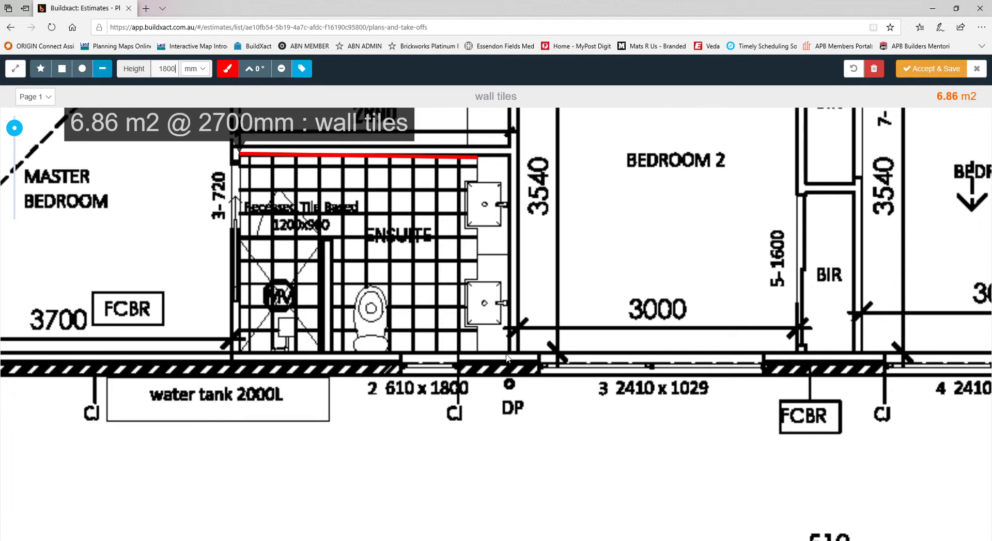
{"action": "mouse_move", "coordinate": [508, 359]}
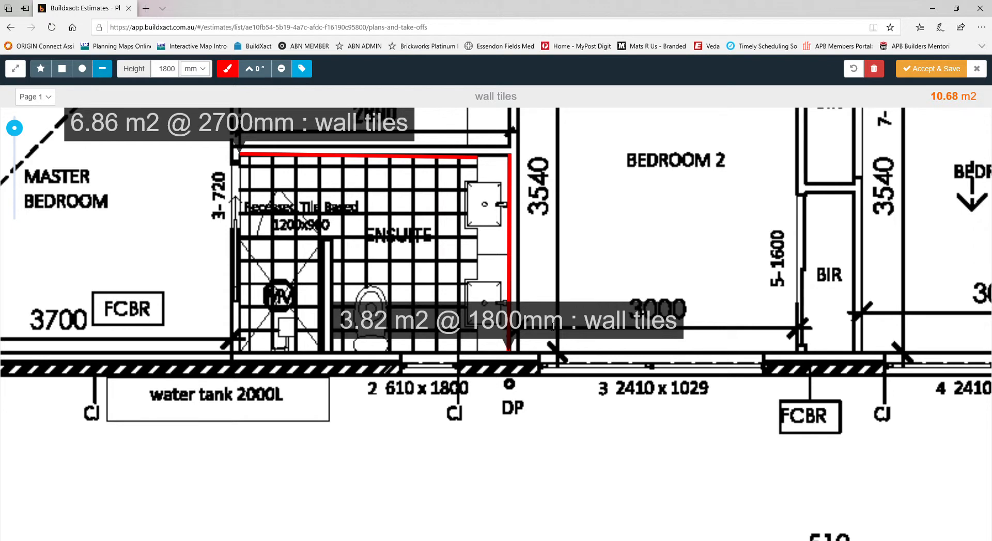
{"action": "mouse_move", "coordinate": [615, 339]}
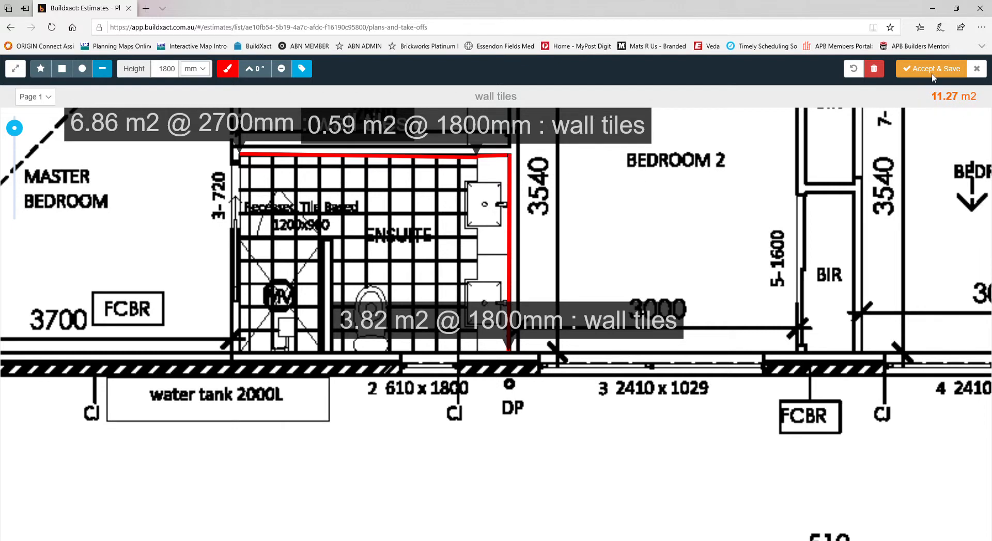
Save the wall tiles measurements, showing 11.270 m2 in the take-off list
{"action": "left_click", "coordinate": [931, 68]}
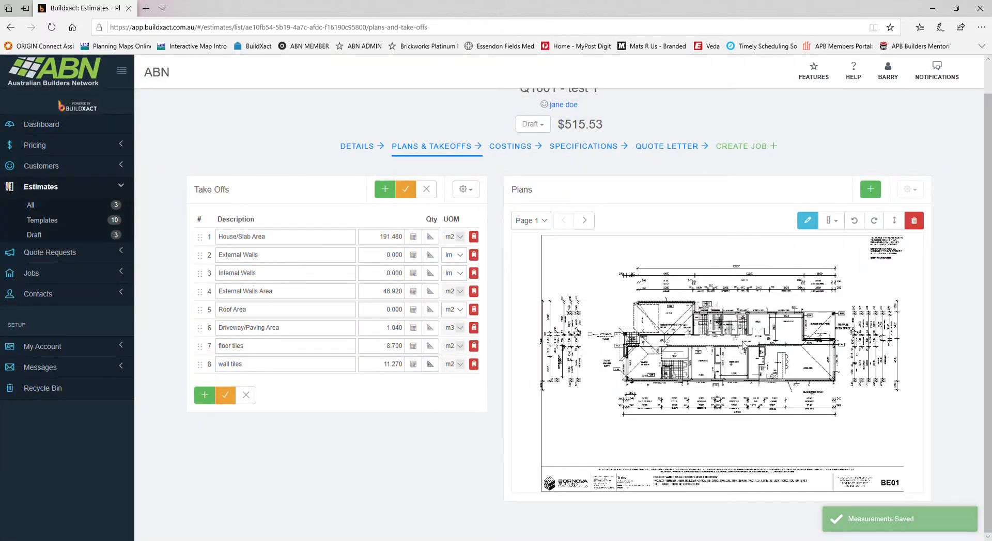
{"action": "left_click", "coordinate": [265, 364]}
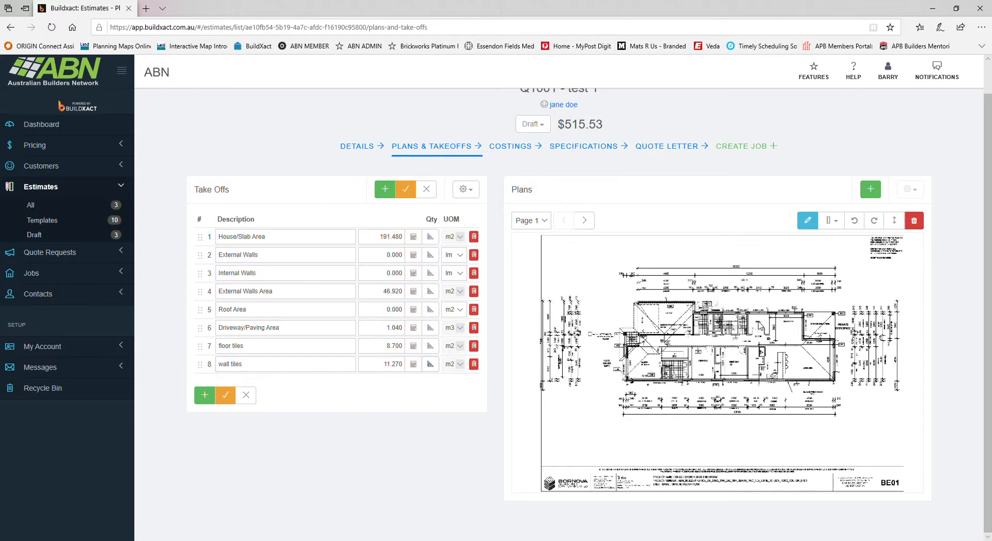
{"action": "mouse_move", "coordinate": [591, 410]}
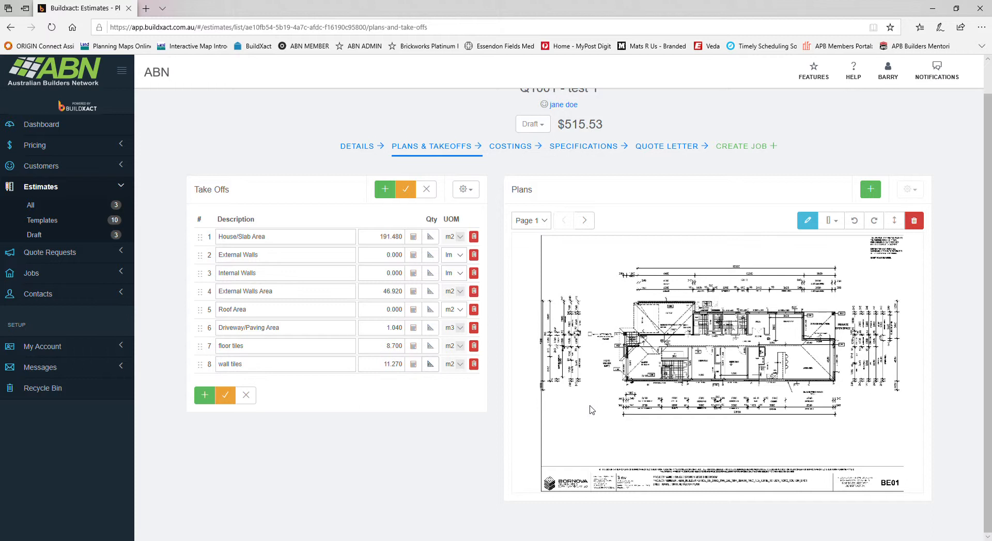
{"action": "mouse_move", "coordinate": [385, 189]}
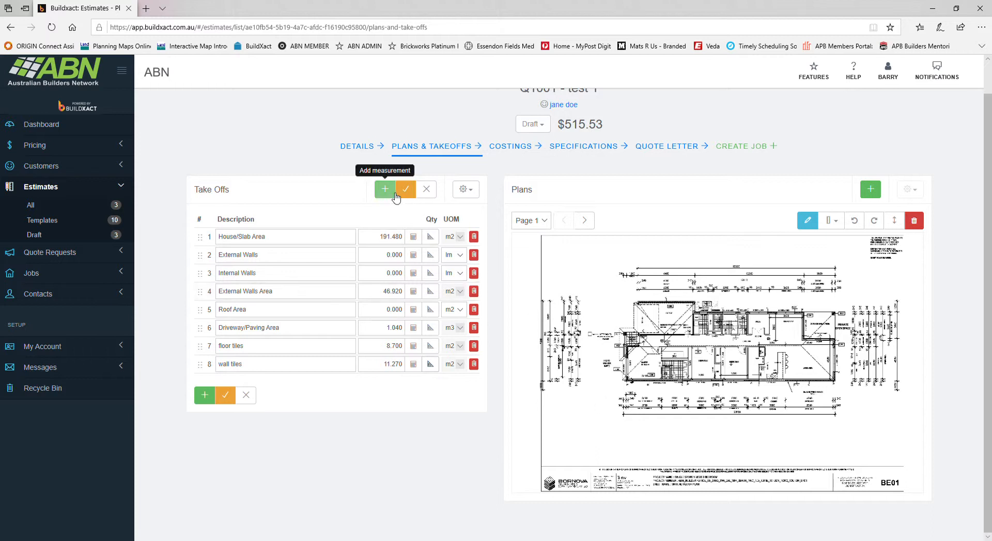
Add a 'concrete slab' takeoff line with its unit set to m3
{"action": "left_click", "coordinate": [385, 189]}
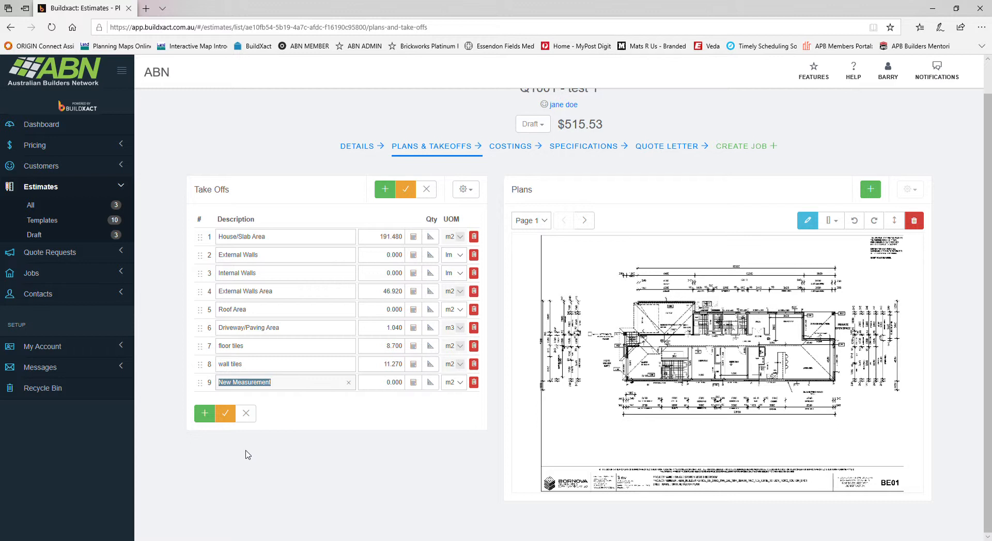
{"action": "type", "text": "concrete slab"}
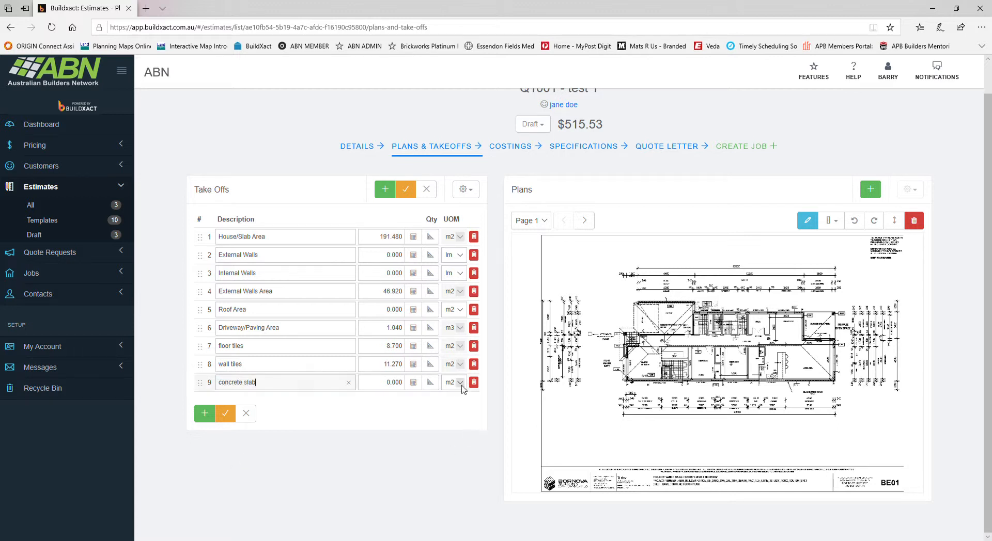
{"action": "left_click", "coordinate": [453, 383]}
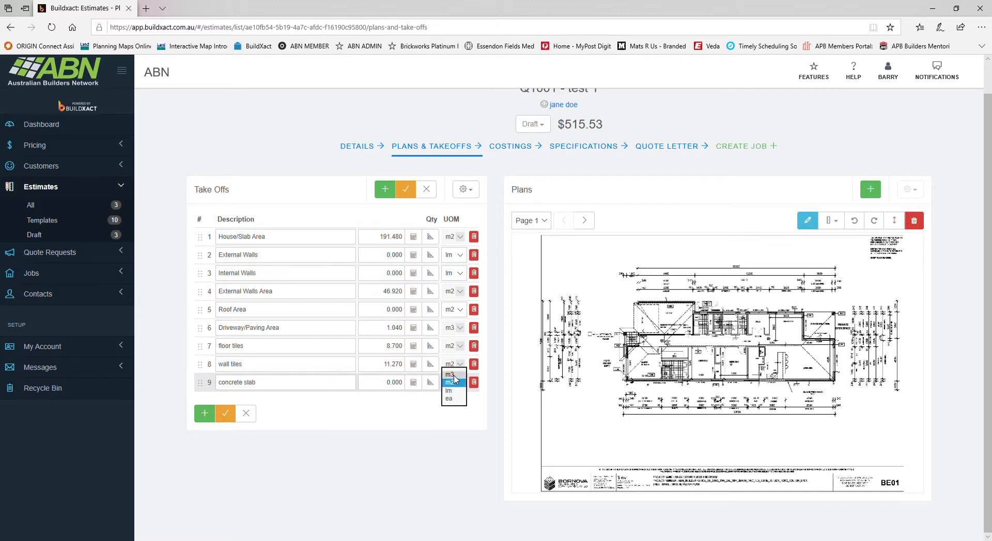
{"action": "left_click", "coordinate": [449, 382]}
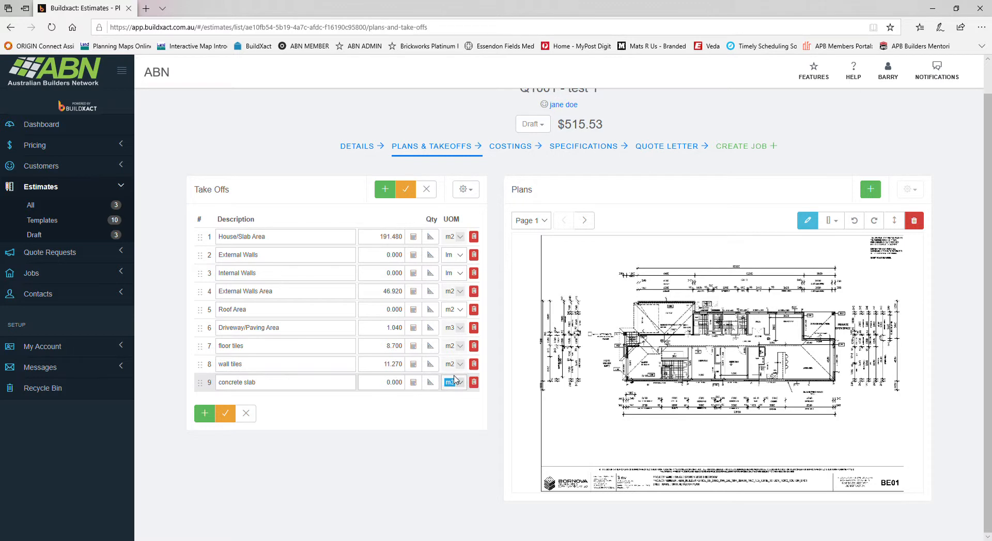
{"action": "mouse_move", "coordinate": [429, 382]}
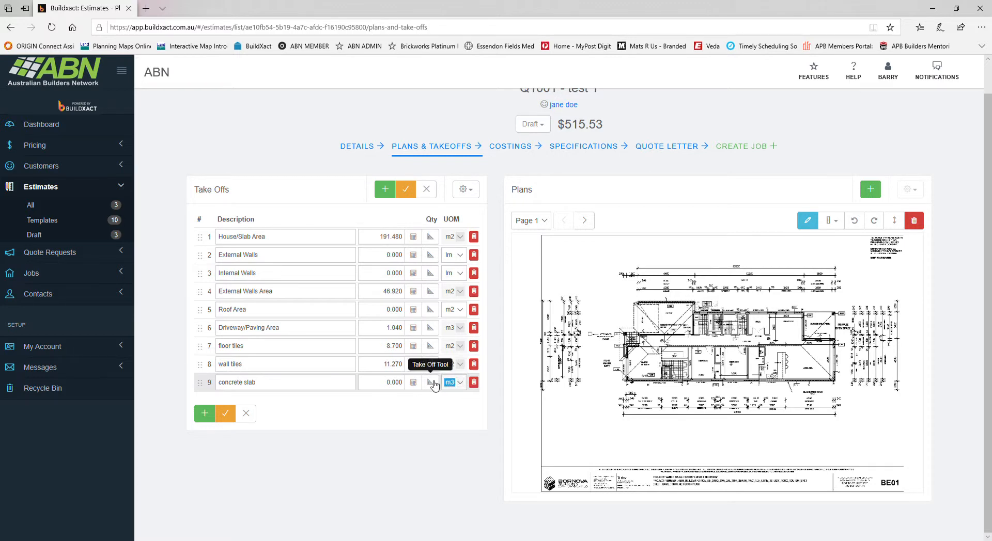
Start the takeoff tool for the concrete slab with a 100 mm depth
{"action": "left_click", "coordinate": [430, 383]}
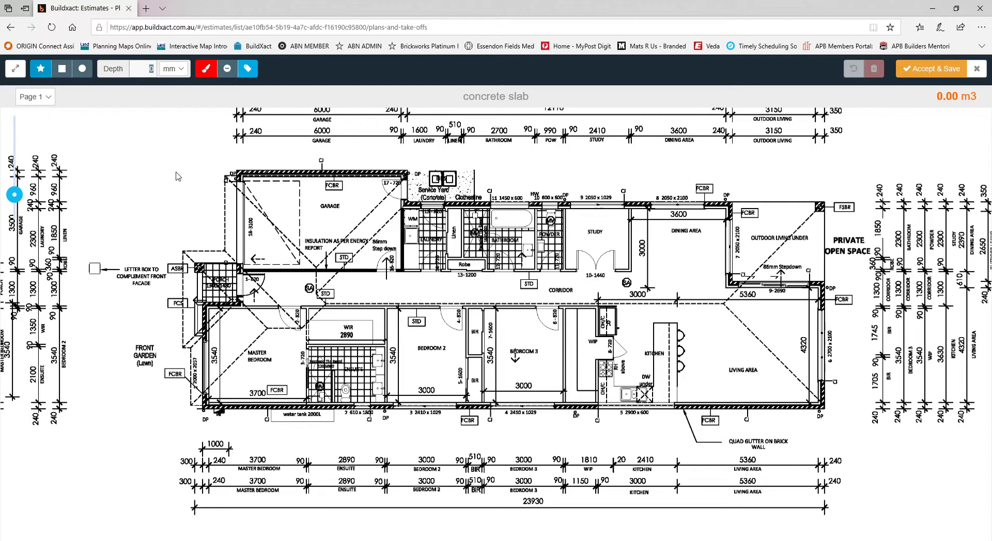
{"action": "type", "text": "1"}
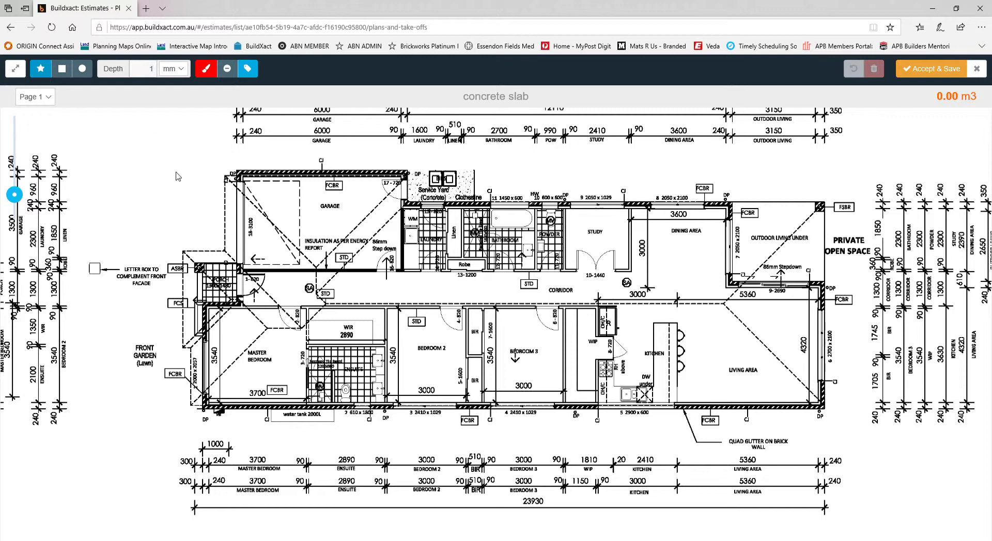
{"action": "type", "text": "100"}
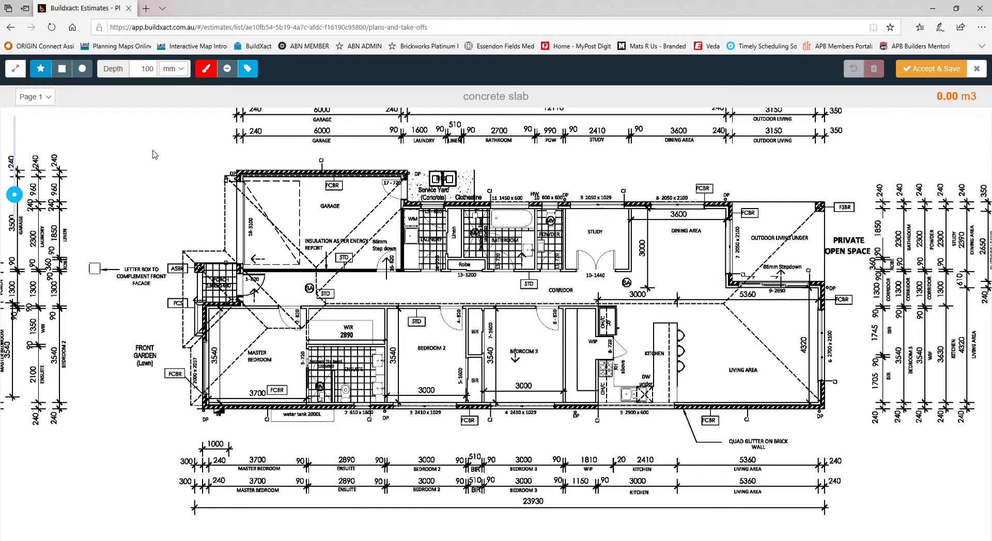
{"action": "mouse_move", "coordinate": [796, 431]}
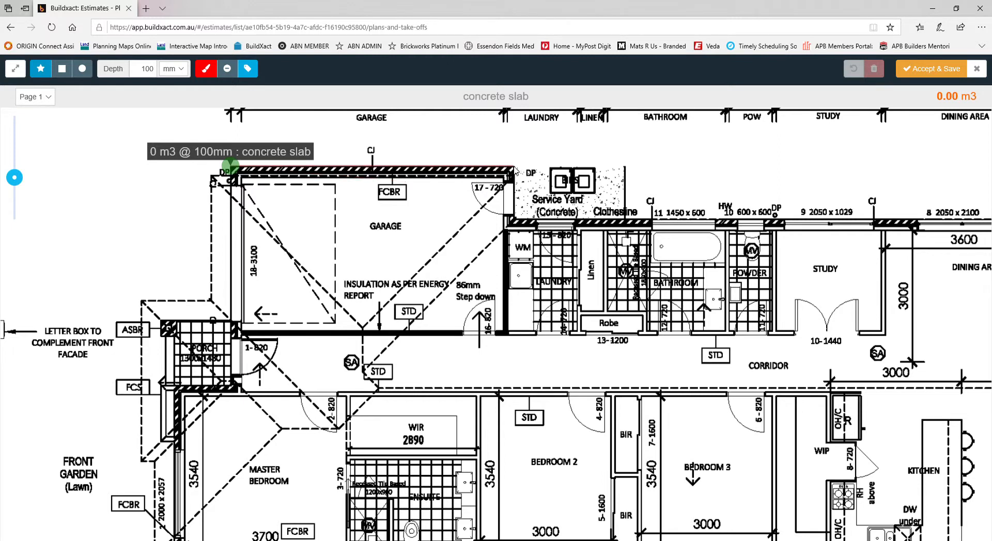
Trace the slab outline around the house footprint, excluding the porch, totalling 18.80 m3
{"action": "left_click", "coordinate": [513, 215]}
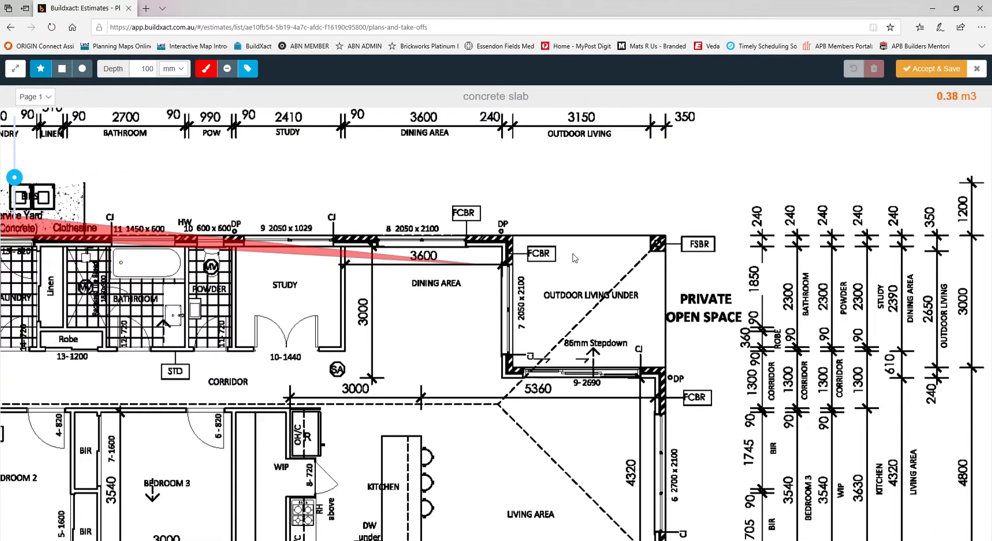
{"action": "left_click", "coordinate": [663, 245]}
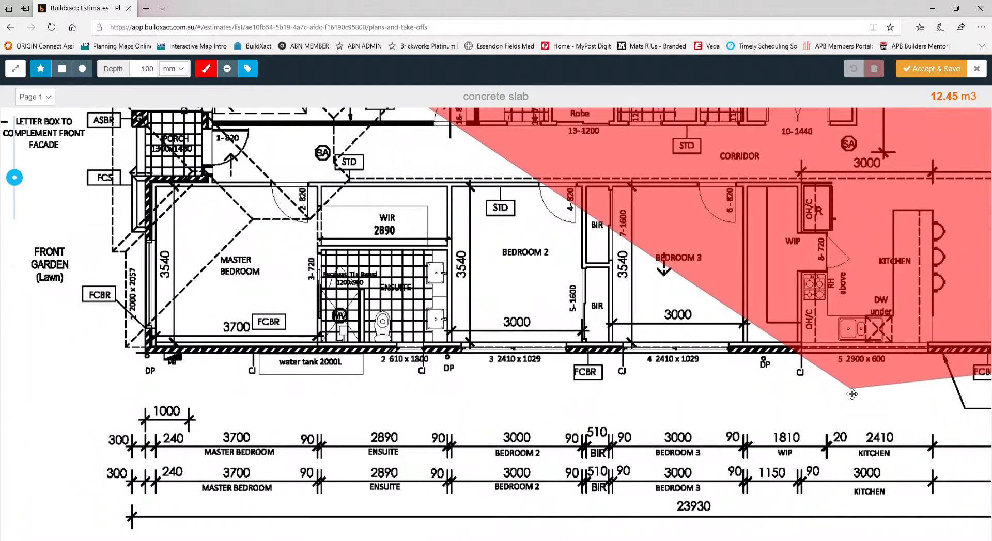
{"action": "left_click", "coordinate": [148, 356]}
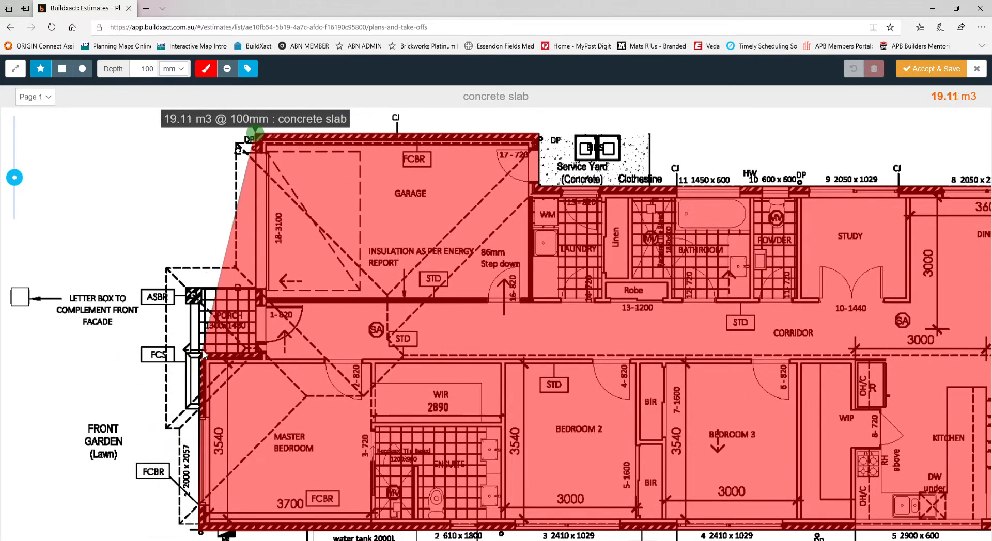
{"action": "left_click", "coordinate": [250, 352]}
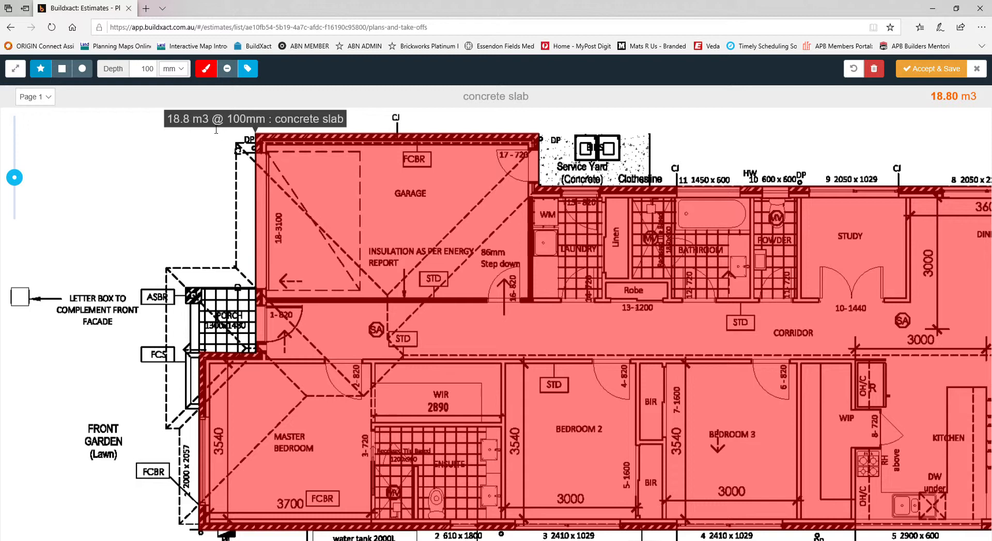
{"action": "mouse_move", "coordinate": [238, 129]}
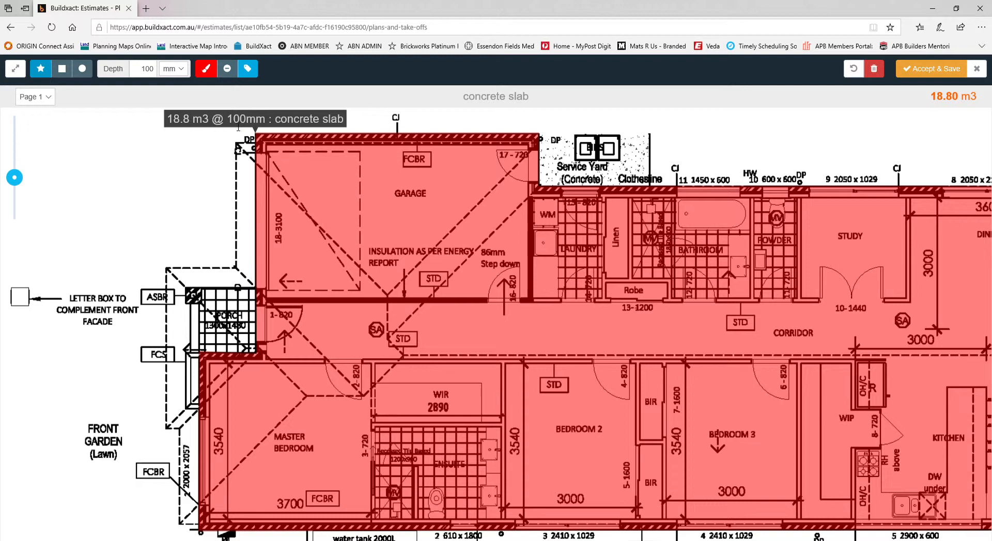
{"action": "mouse_move", "coordinate": [193, 231]}
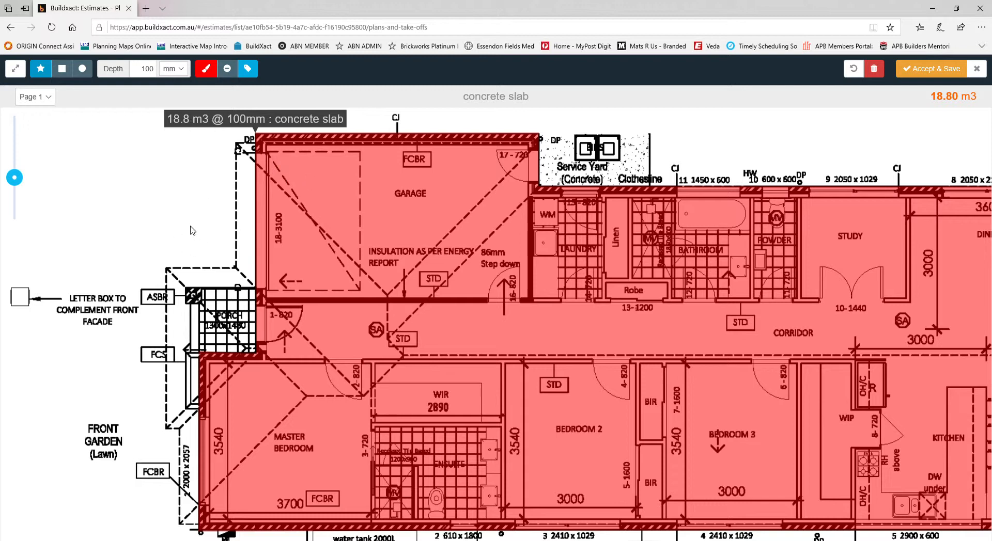
{"action": "mouse_move", "coordinate": [920, 94]}
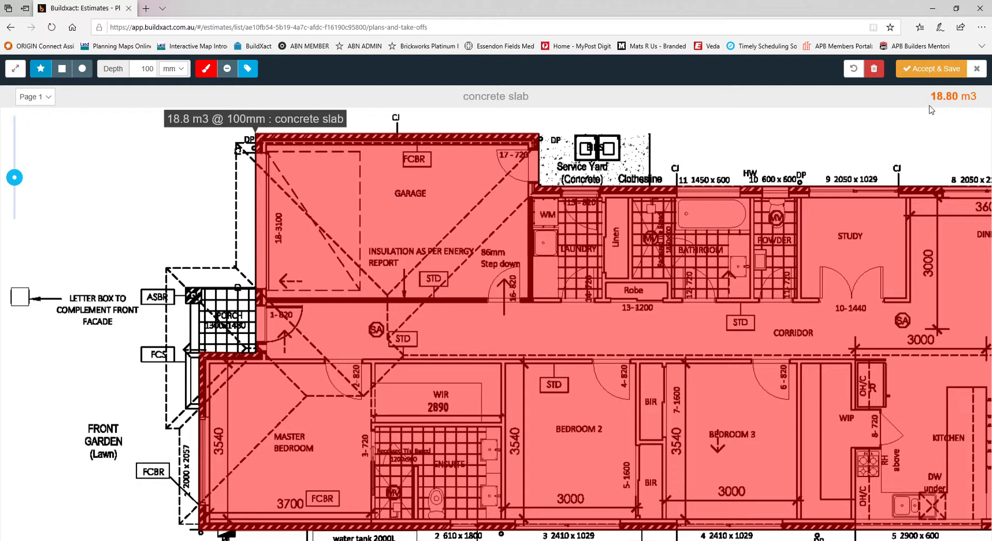
{"action": "mouse_move", "coordinate": [939, 71]}
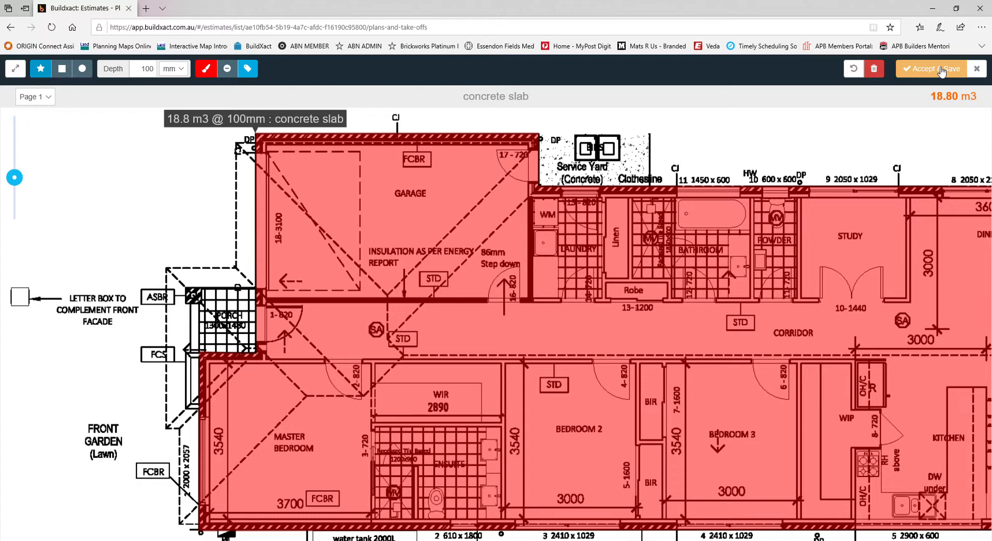
Save the concrete slab at 18.800 m3 and add a 'brick' line in m2
{"action": "left_click", "coordinate": [931, 68]}
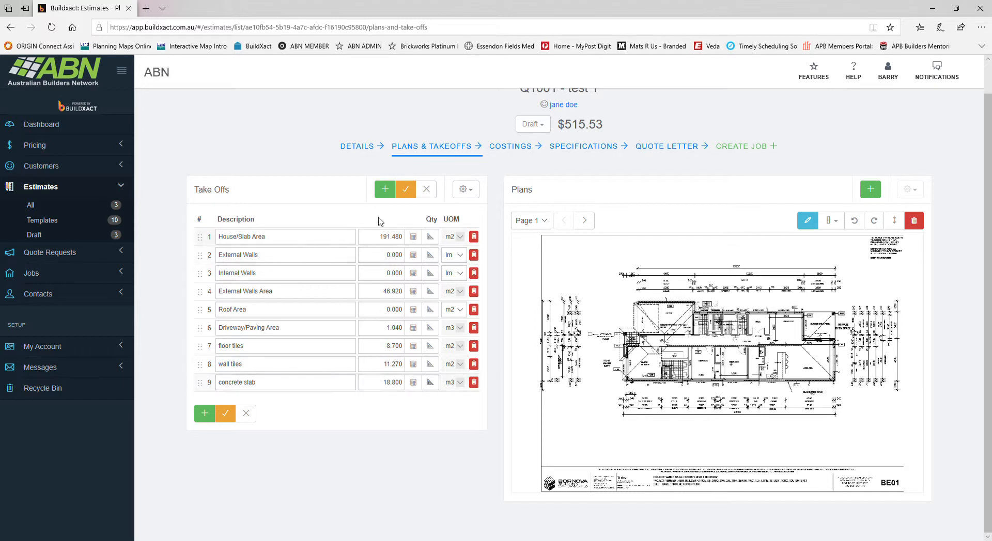
{"action": "mouse_move", "coordinate": [385, 189]}
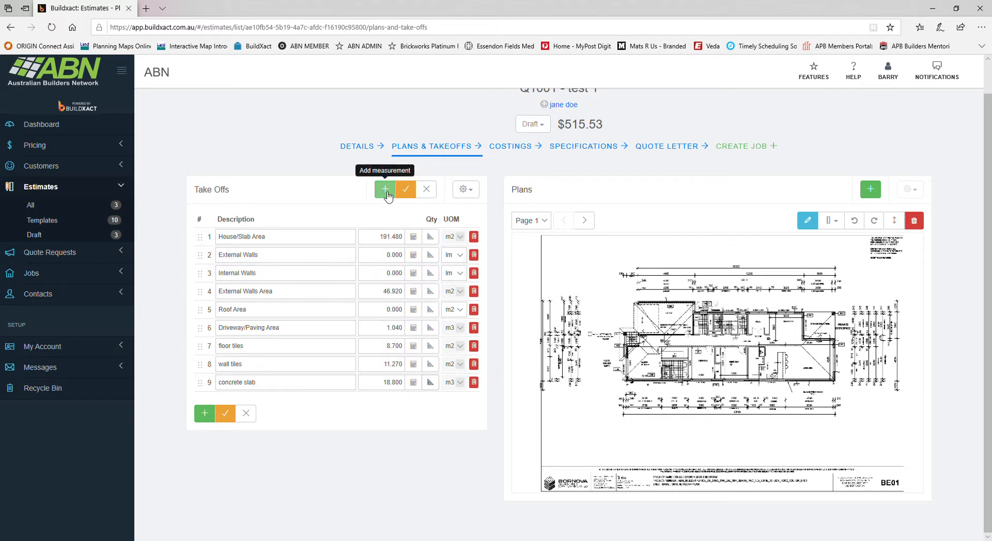
{"action": "left_click", "coordinate": [385, 190]}
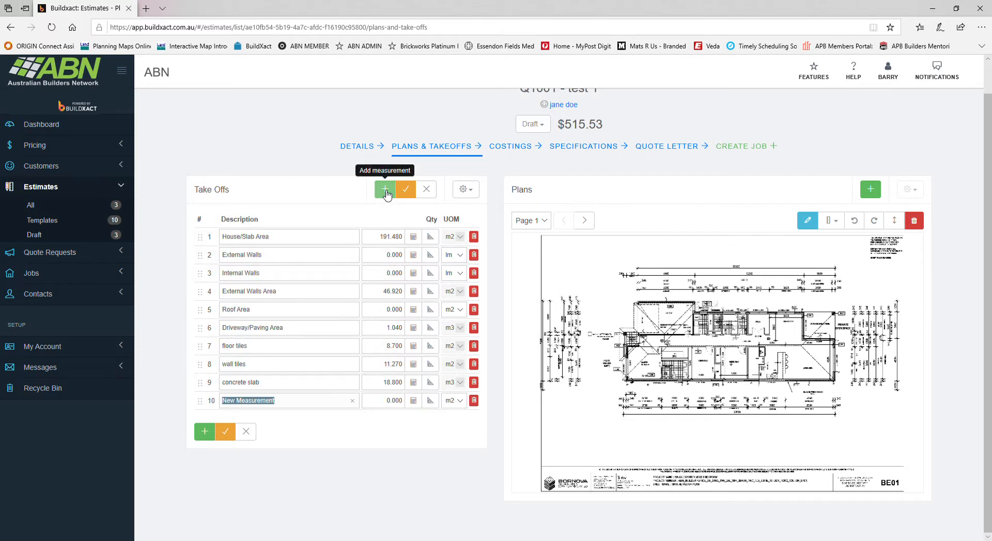
{"action": "mouse_move", "coordinate": [236, 413]}
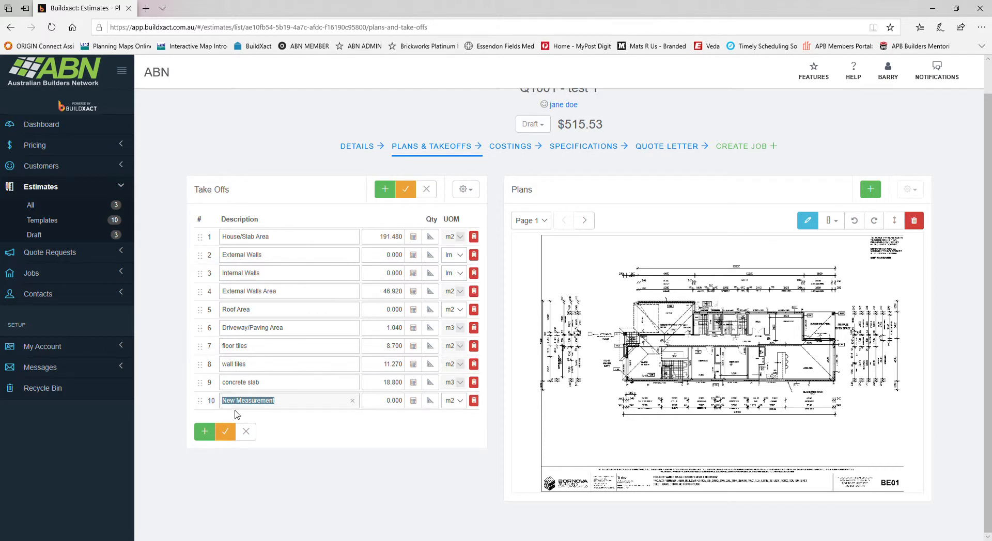
{"action": "type", "text": "brick"}
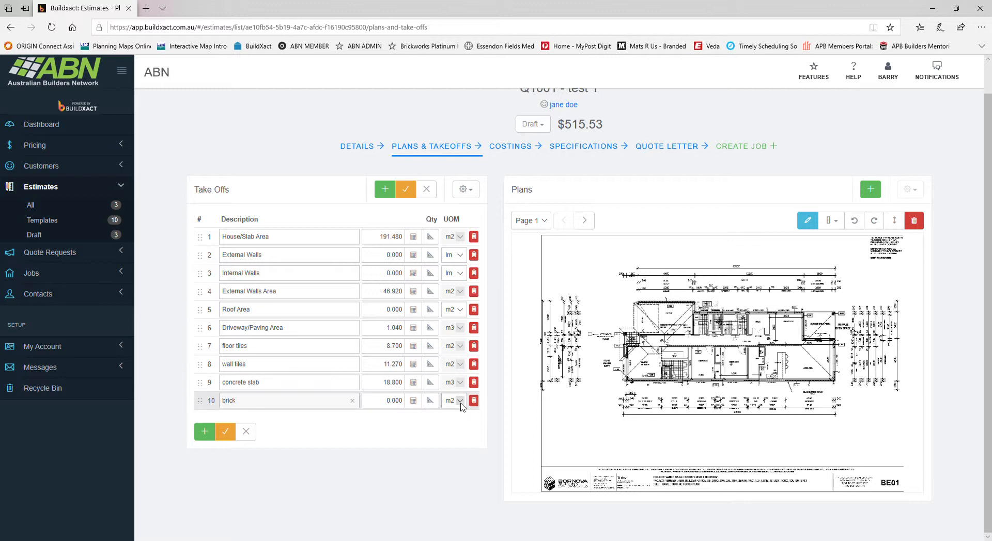
{"action": "mouse_move", "coordinate": [468, 410]}
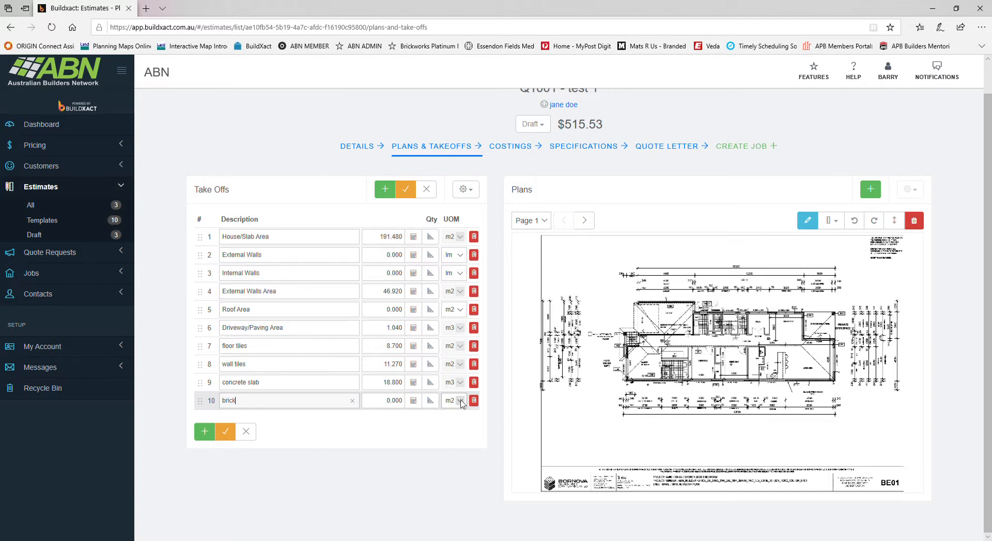
{"action": "mouse_move", "coordinate": [430, 401]}
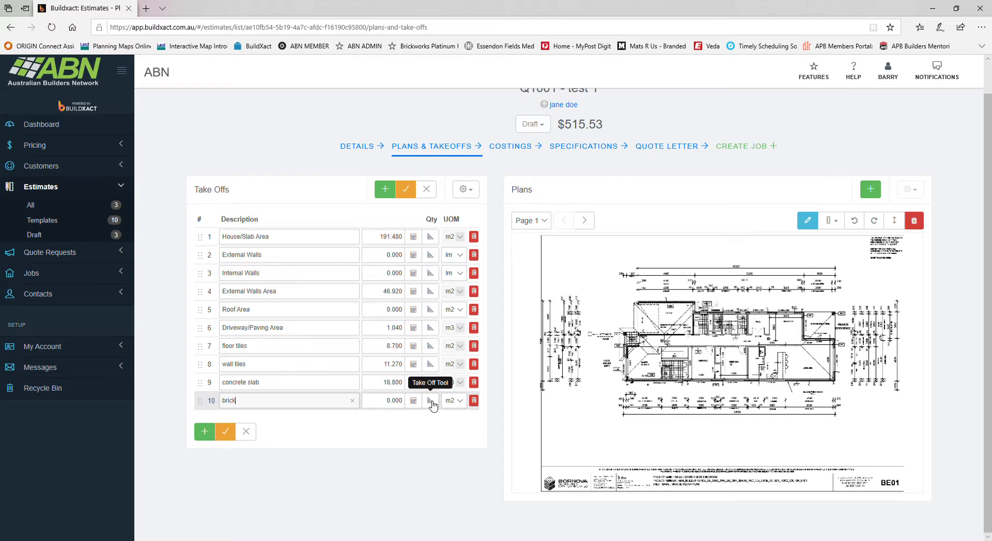
Open the brick takeoff tool on page 2, the west elevation
{"action": "left_click", "coordinate": [430, 401]}
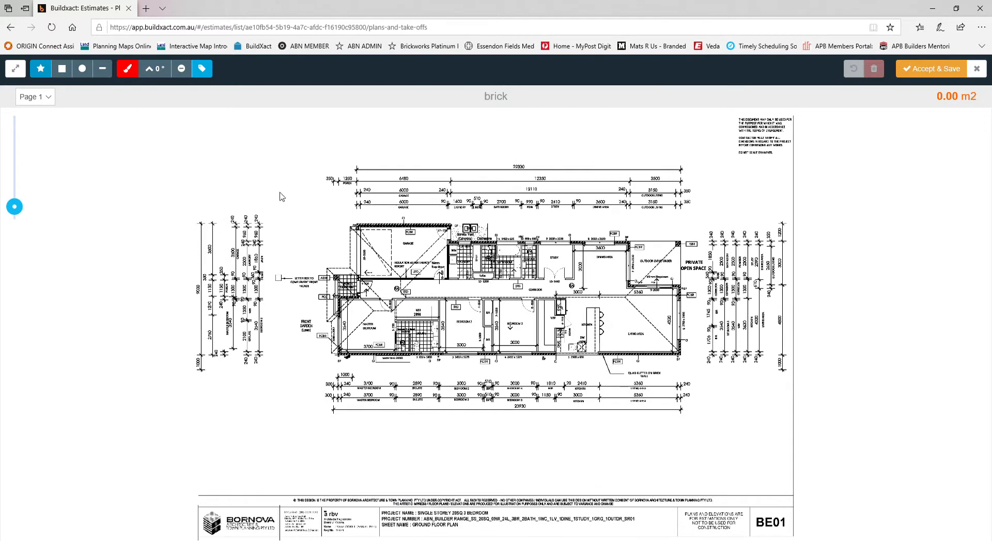
{"action": "left_click", "coordinate": [35, 96]}
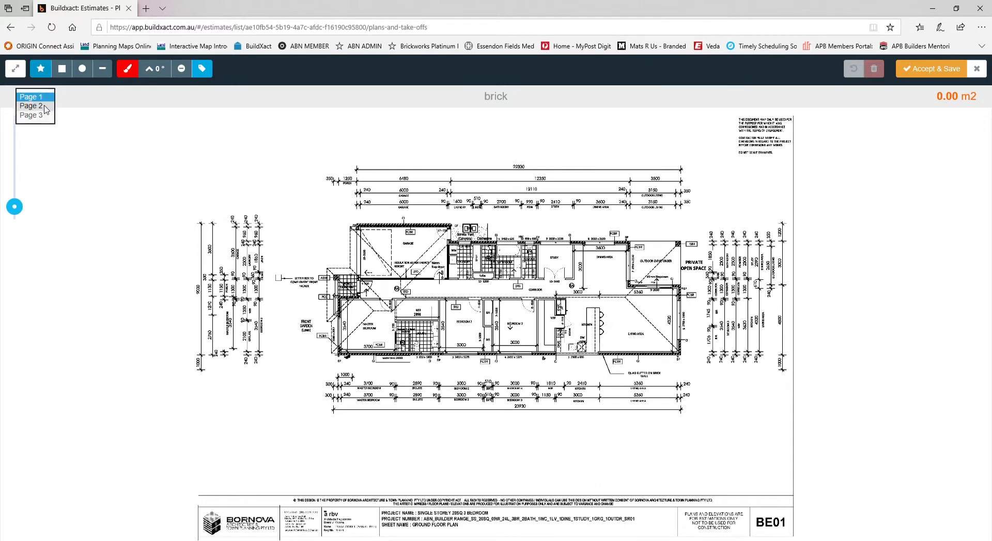
{"action": "left_click", "coordinate": [29, 106]}
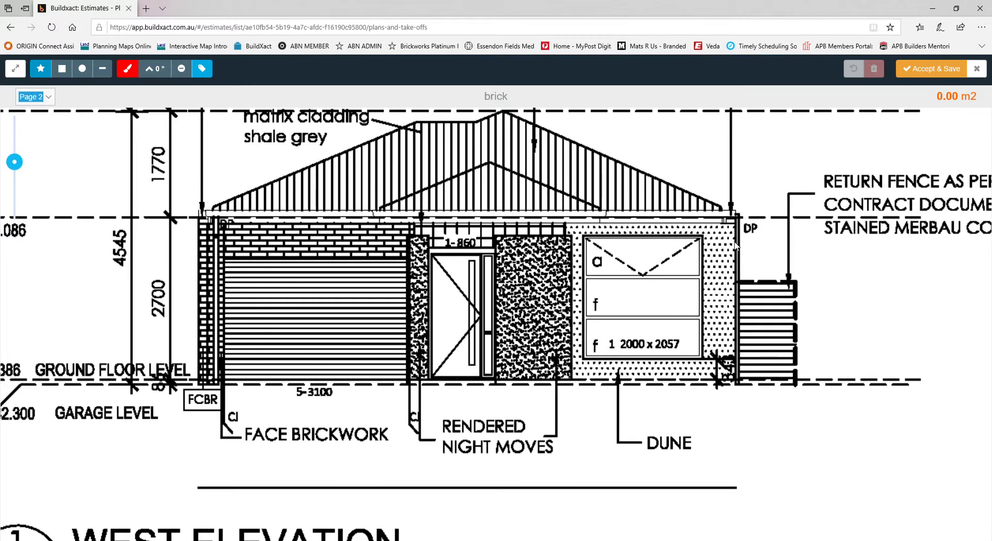
{"action": "mouse_move", "coordinate": [62, 69]}
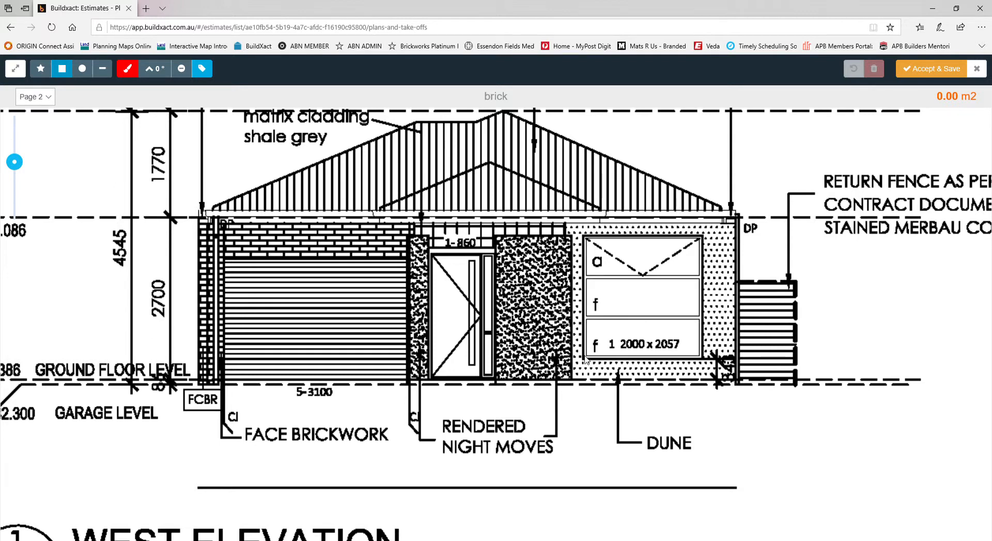
{"action": "mouse_move", "coordinate": [688, 298]}
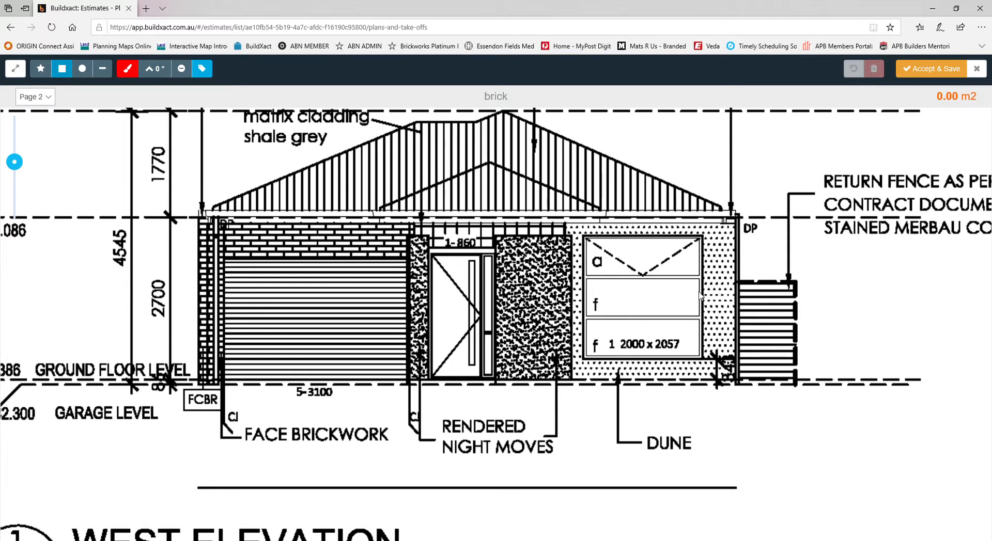
{"action": "mouse_move", "coordinate": [200, 222]}
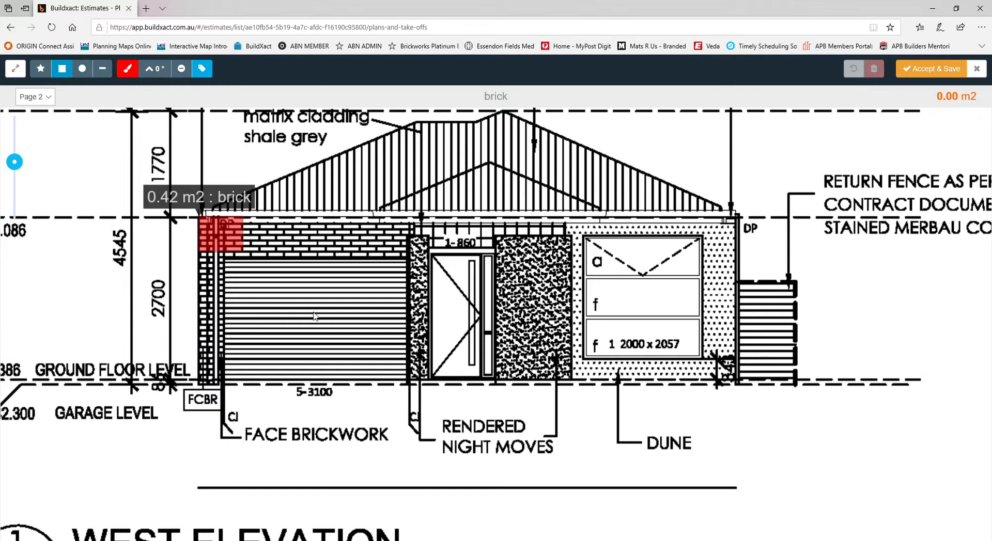
Finish the rectangle over the west elevation wall, measuring 24.71 m2
{"action": "left_click", "coordinate": [733, 389]}
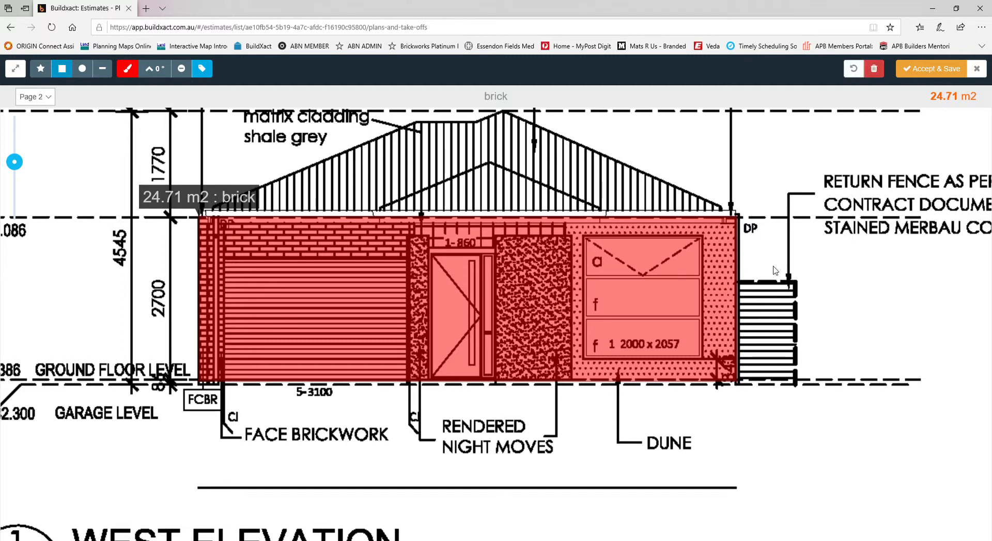
{"action": "mouse_move", "coordinate": [842, 161]}
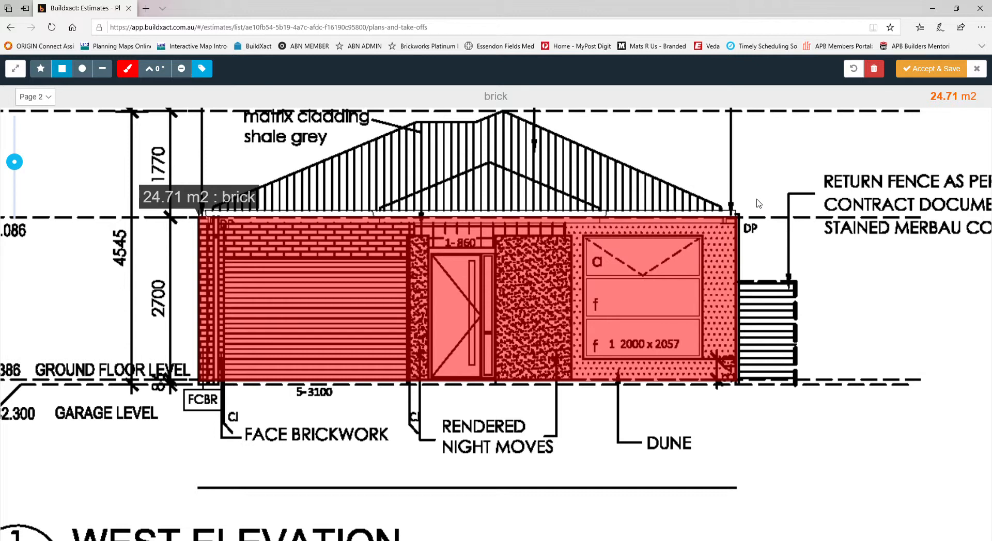
{"action": "mouse_move", "coordinate": [486, 200]}
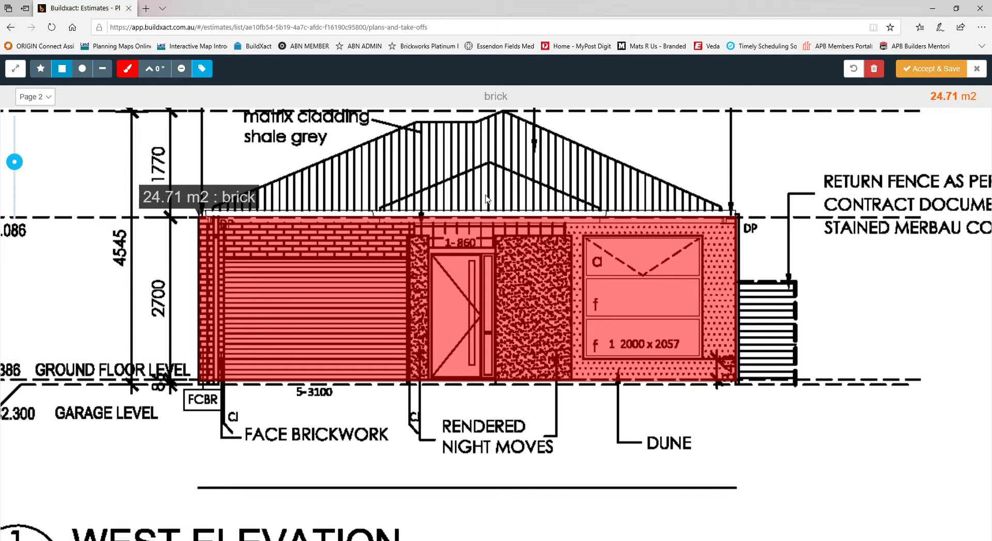
{"action": "mouse_move", "coordinate": [181, 69]}
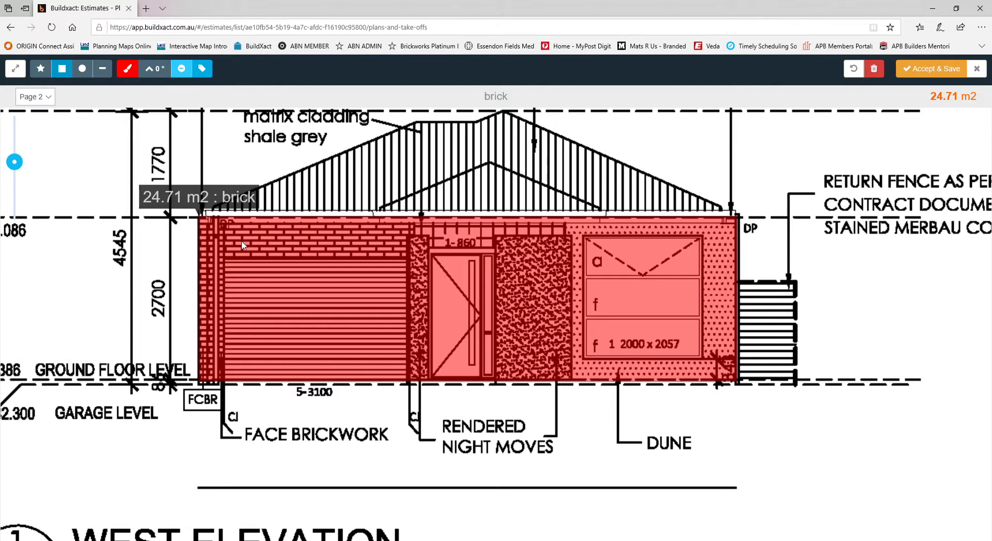
{"action": "mouse_move", "coordinate": [228, 264]}
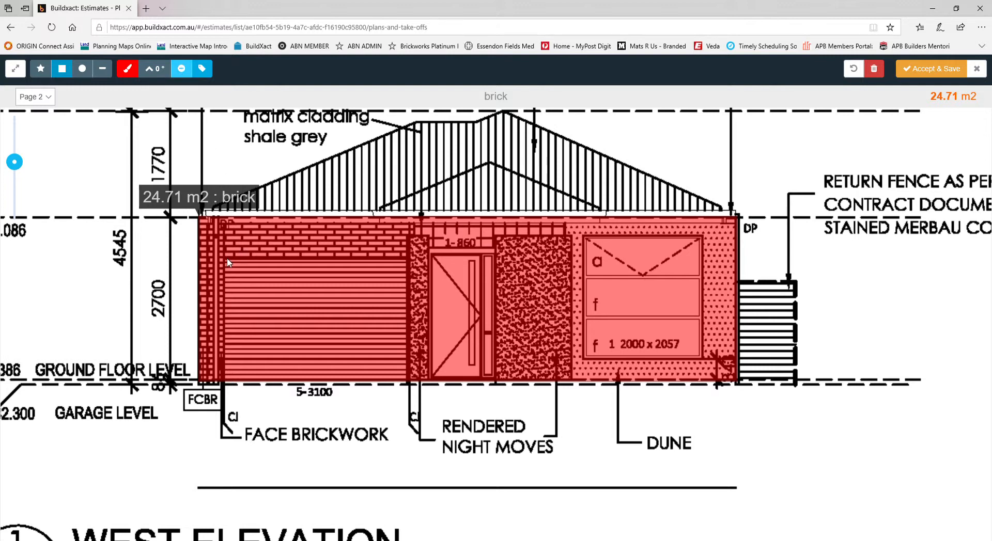
Deduct the garage, door and window openings and save brick at 11.910 m2
{"action": "left_click_drag", "start_coordinate": [228, 262], "coordinate": [310, 338]}
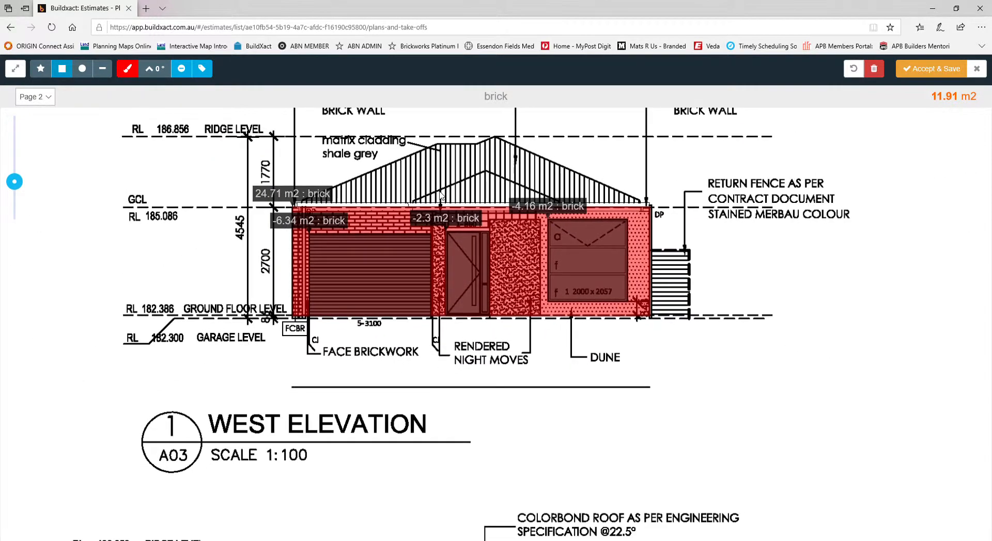
{"action": "scroll", "scroll_direction": "down", "scroll_amount": 3}
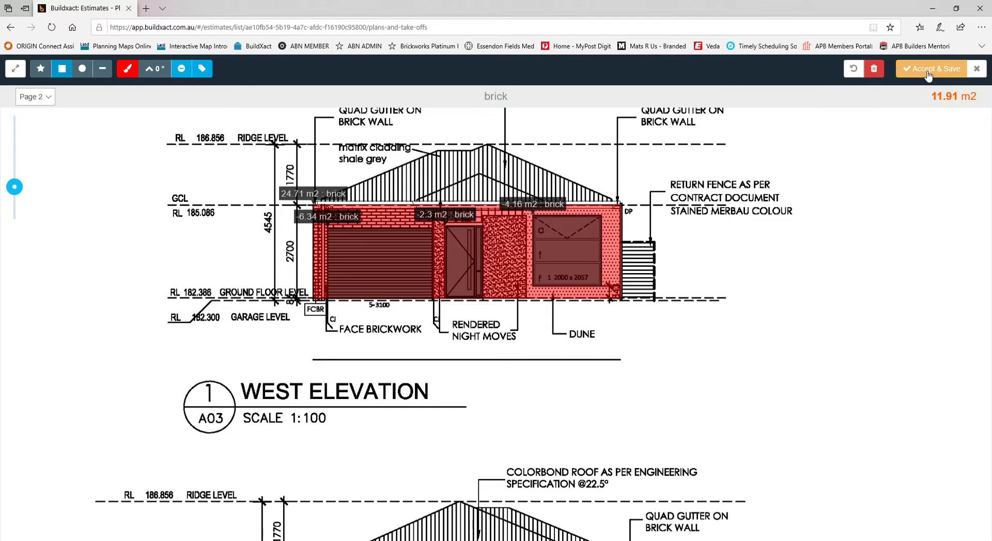
{"action": "left_click", "coordinate": [931, 68]}
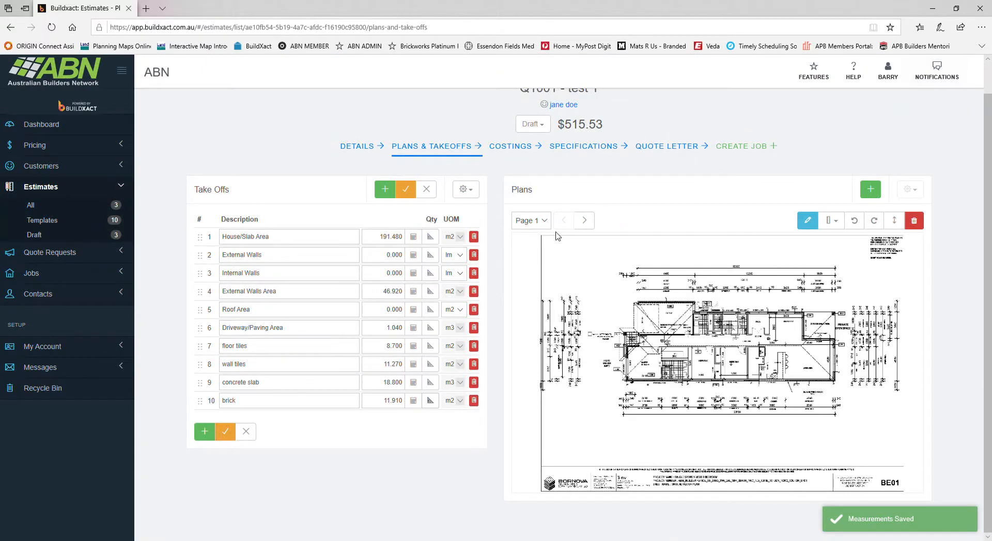
{"action": "mouse_move", "coordinate": [421, 369]}
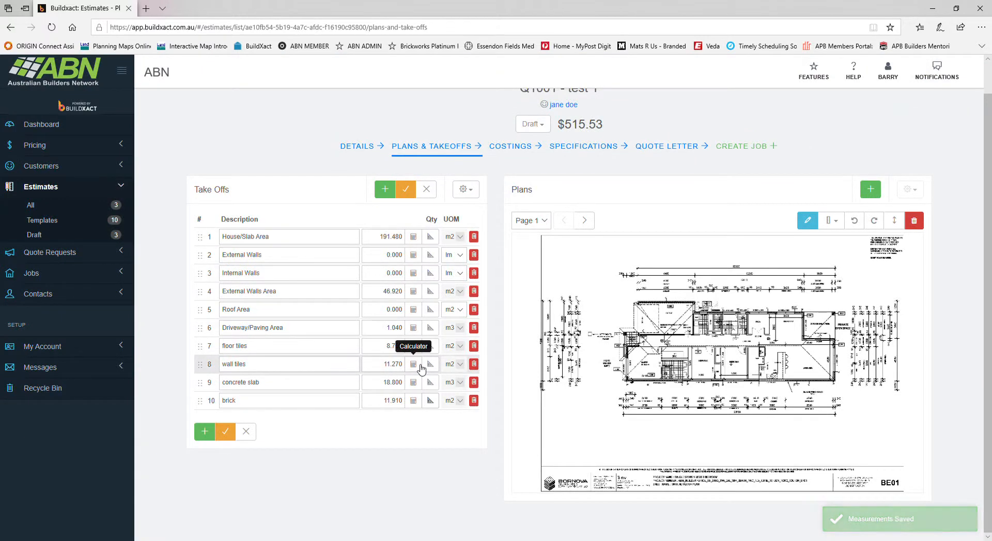